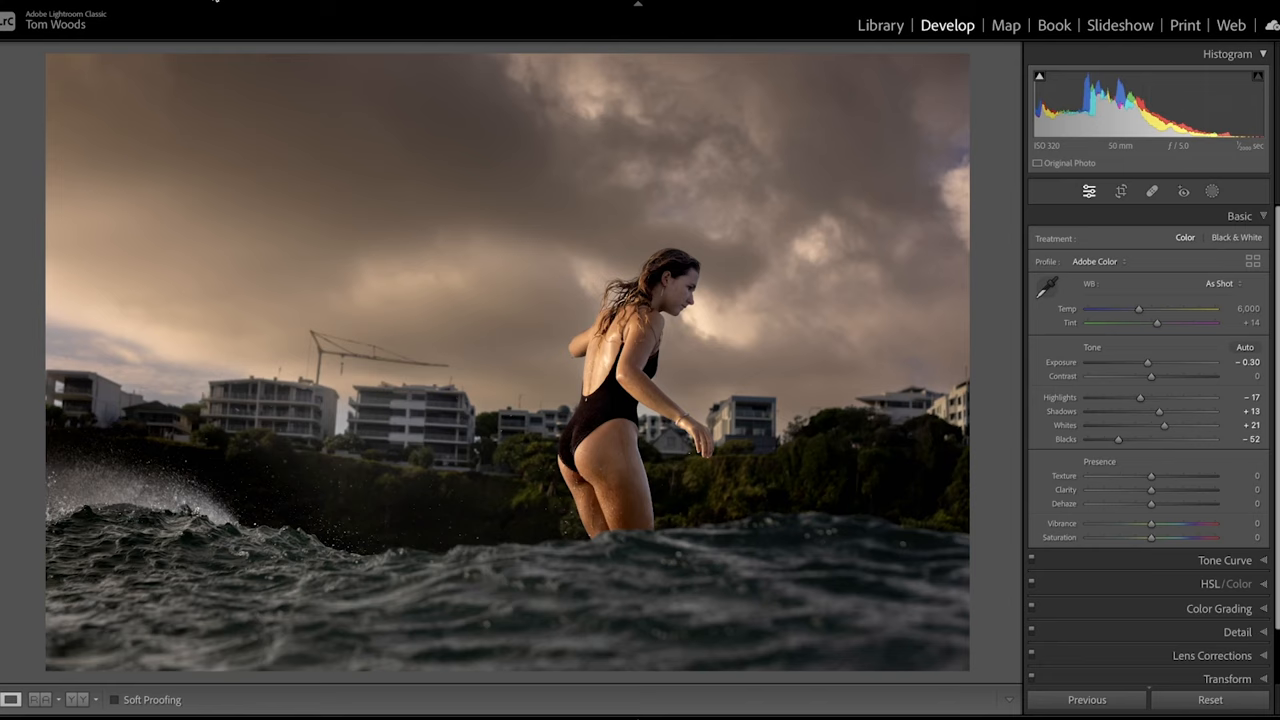
pyautogui.moveTo(348, 318)
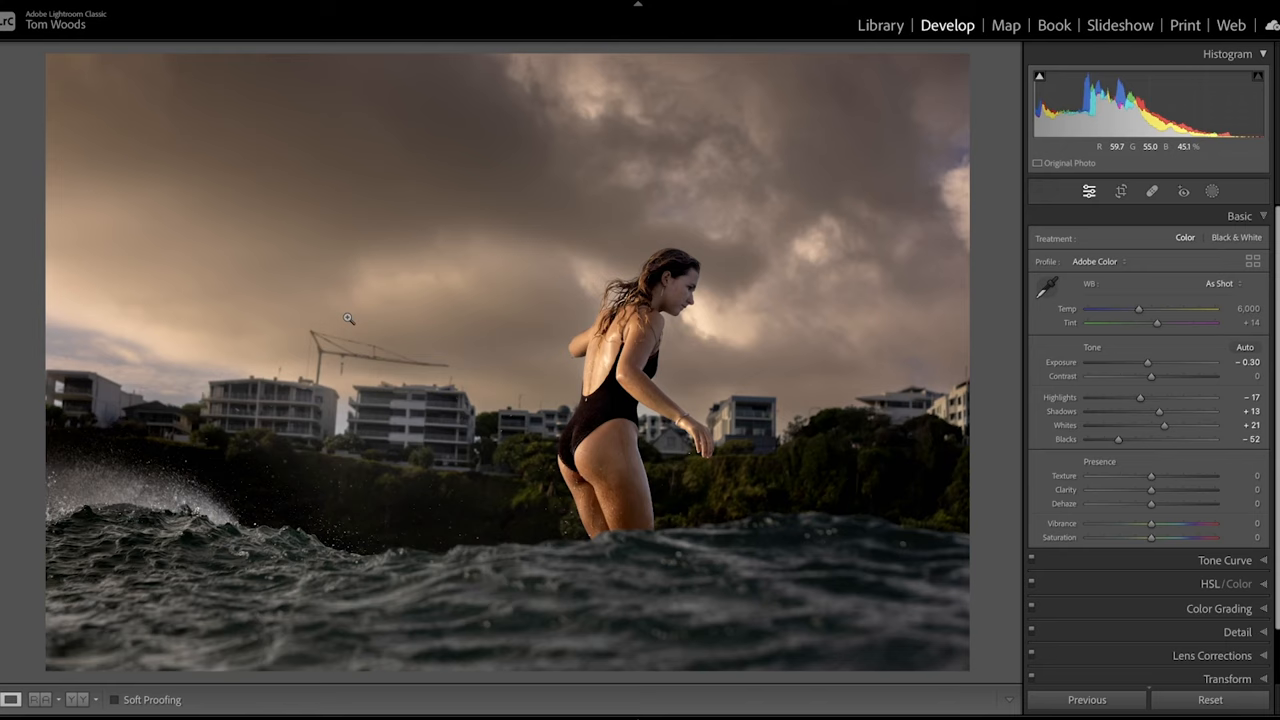
# - Reveal the File menu's catalog, import and export commands over the edited surf photo
pyautogui.click(30, 8)
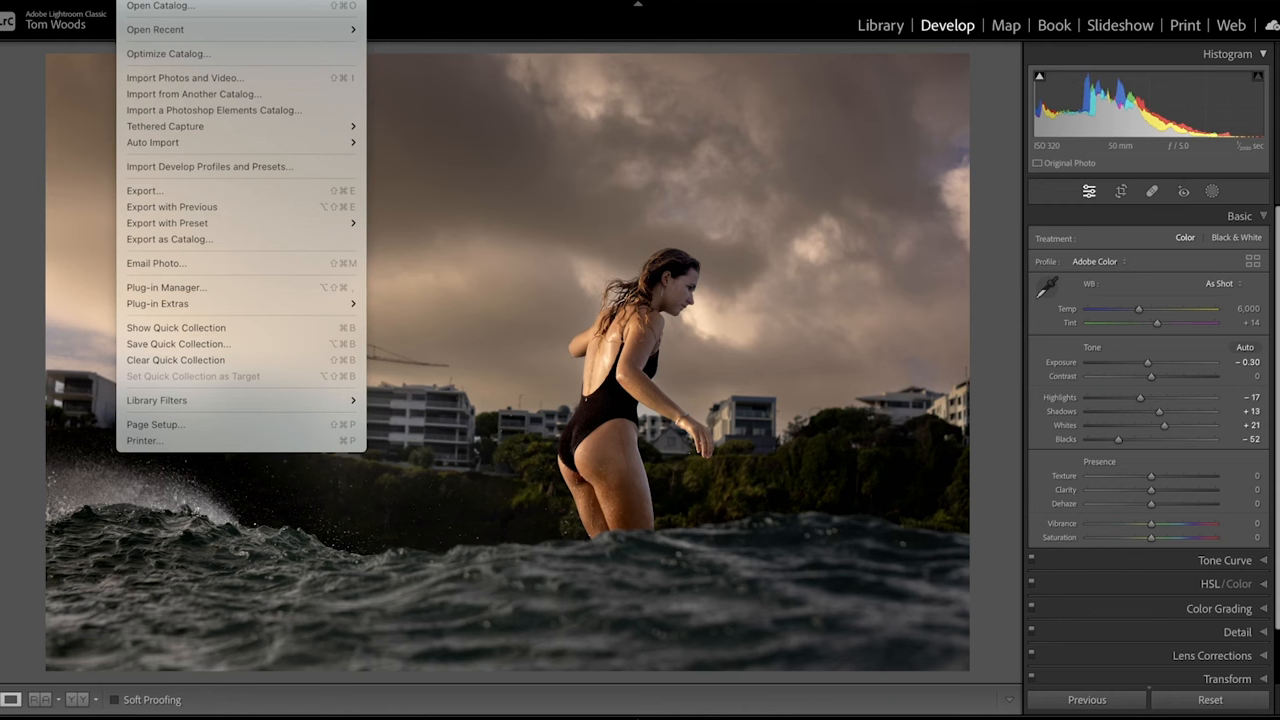
# - Bring up the Export One File dialog showing hard drive destination, JPEG, sRGB, quality 100
pyautogui.click(144, 190)
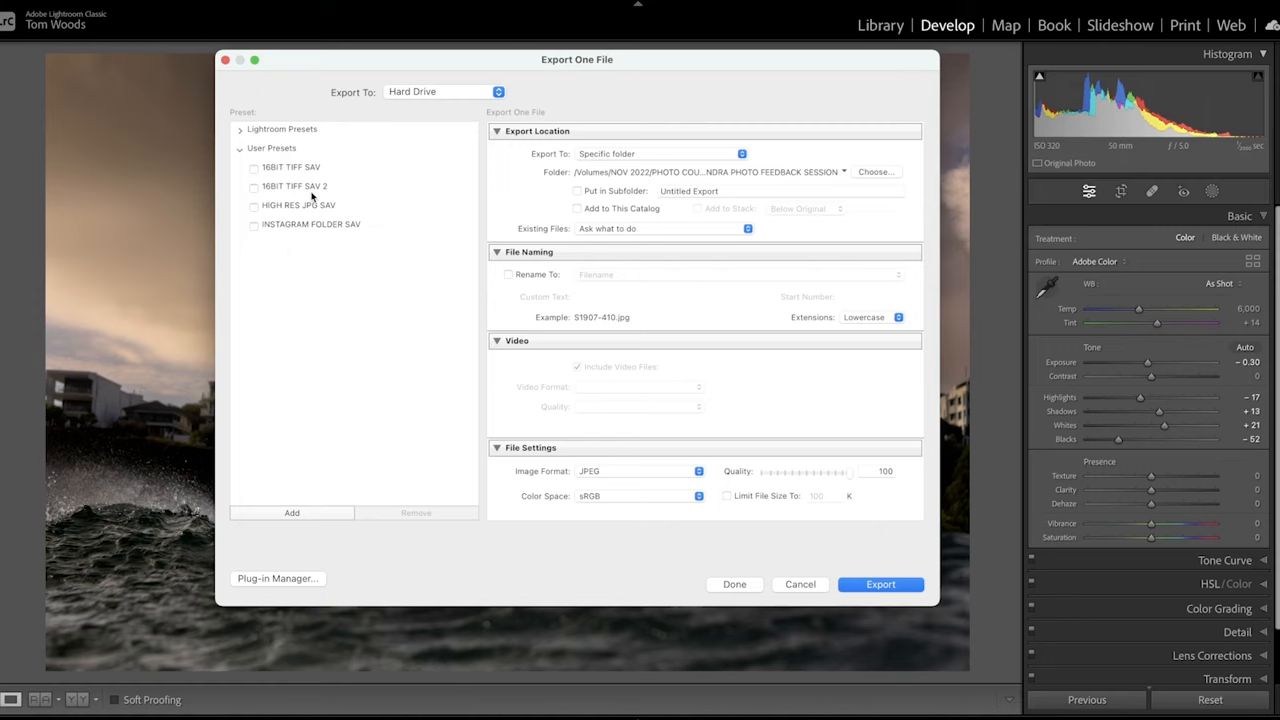
pyautogui.moveTo(636, 328)
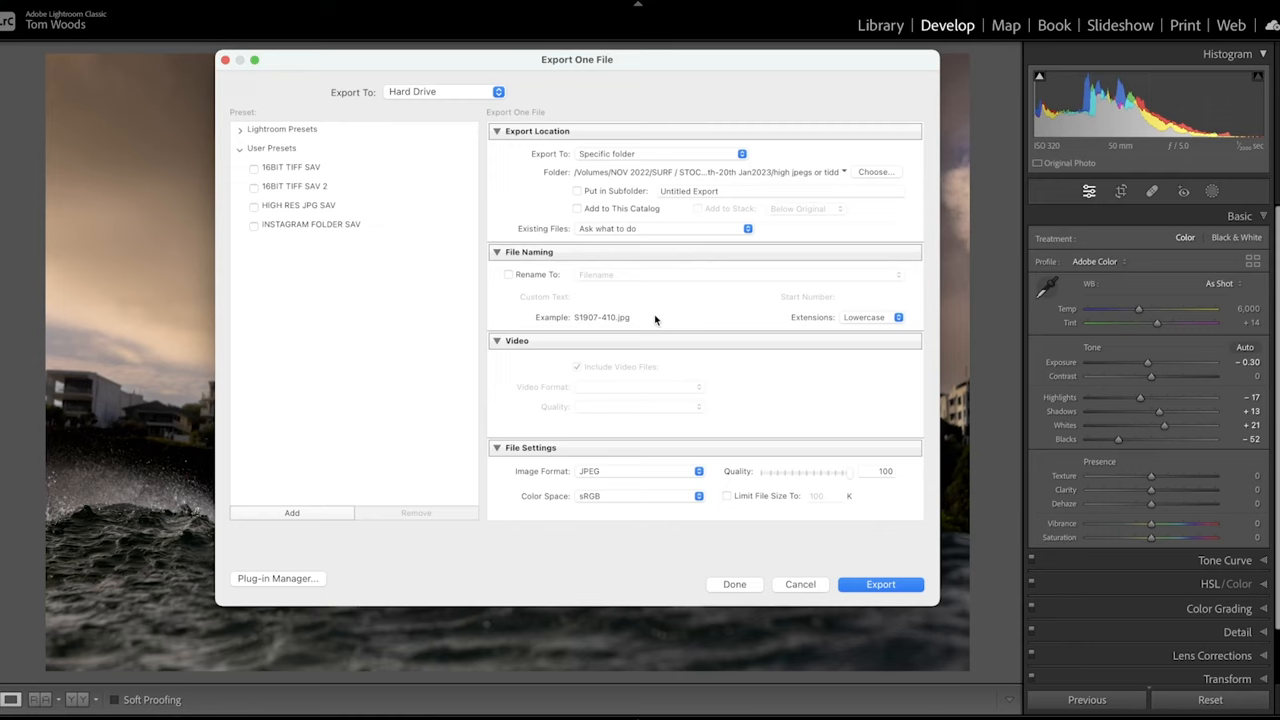
pyautogui.moveTo(558, 290)
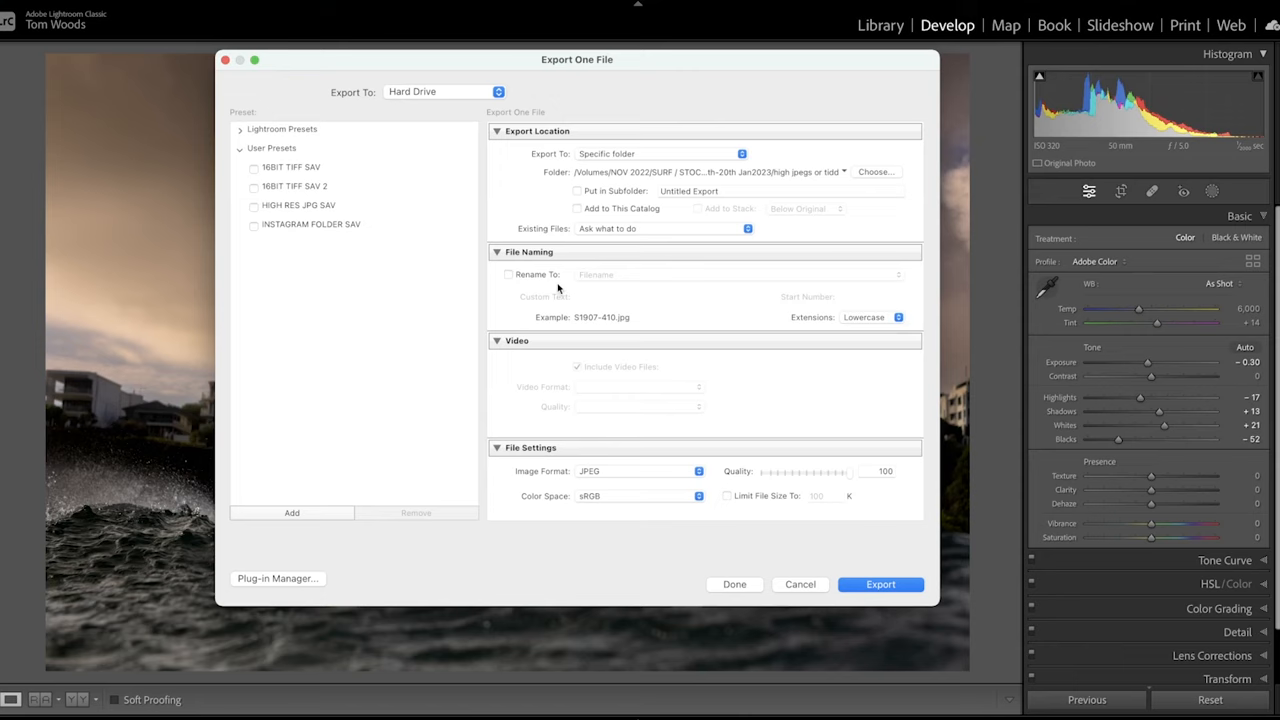
# - Switch the export format to TIFF, uncompressed 16-bit, and list the colour space choices
pyautogui.scroll(-3)
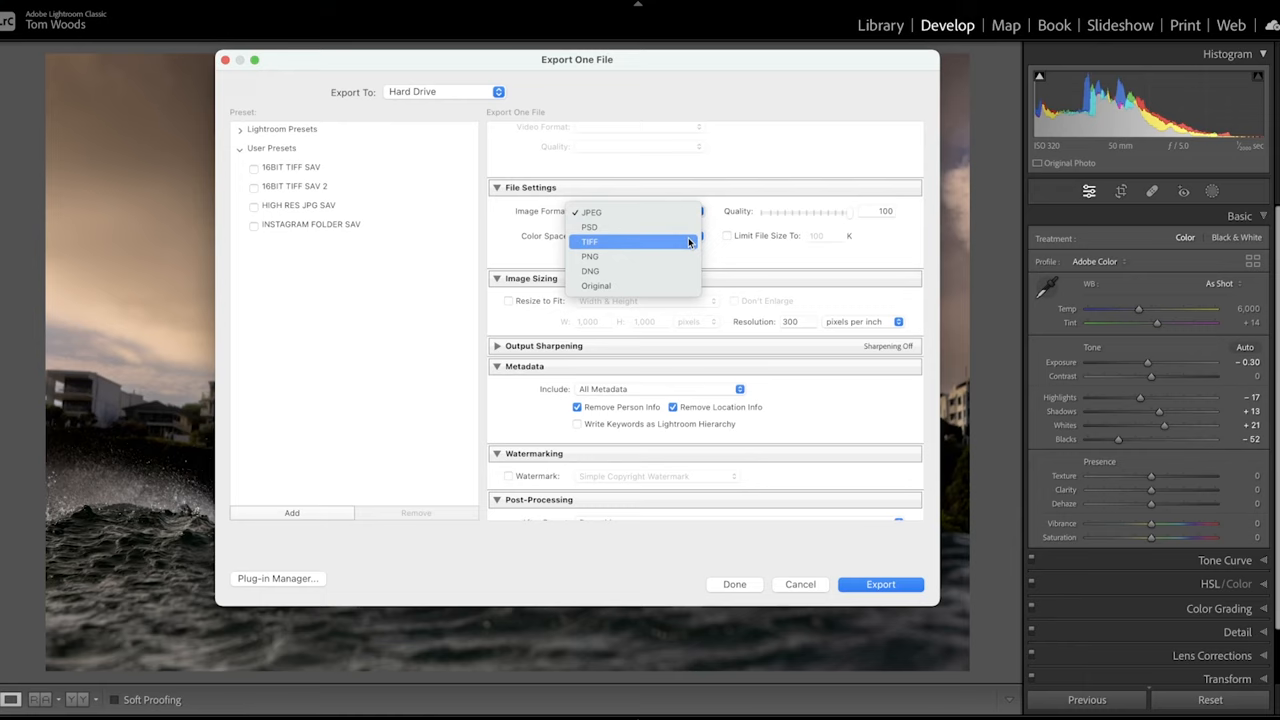
pyautogui.moveTo(680, 242)
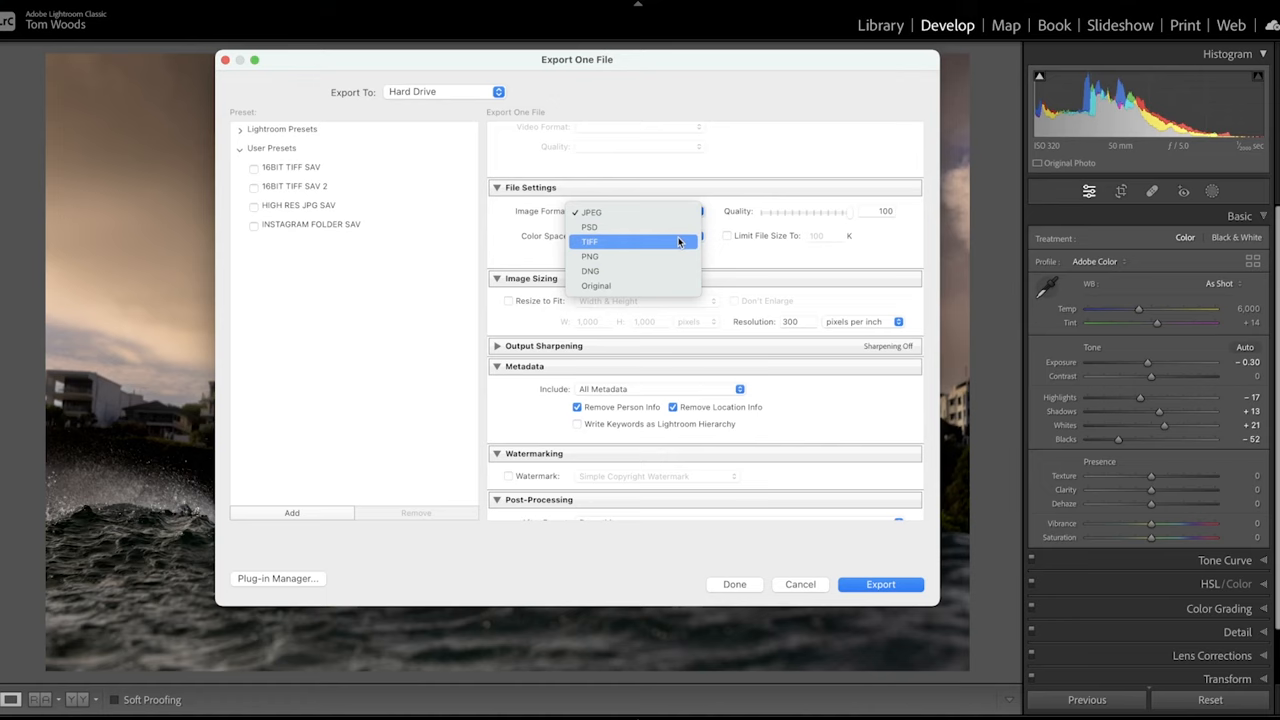
pyautogui.click(590, 240)
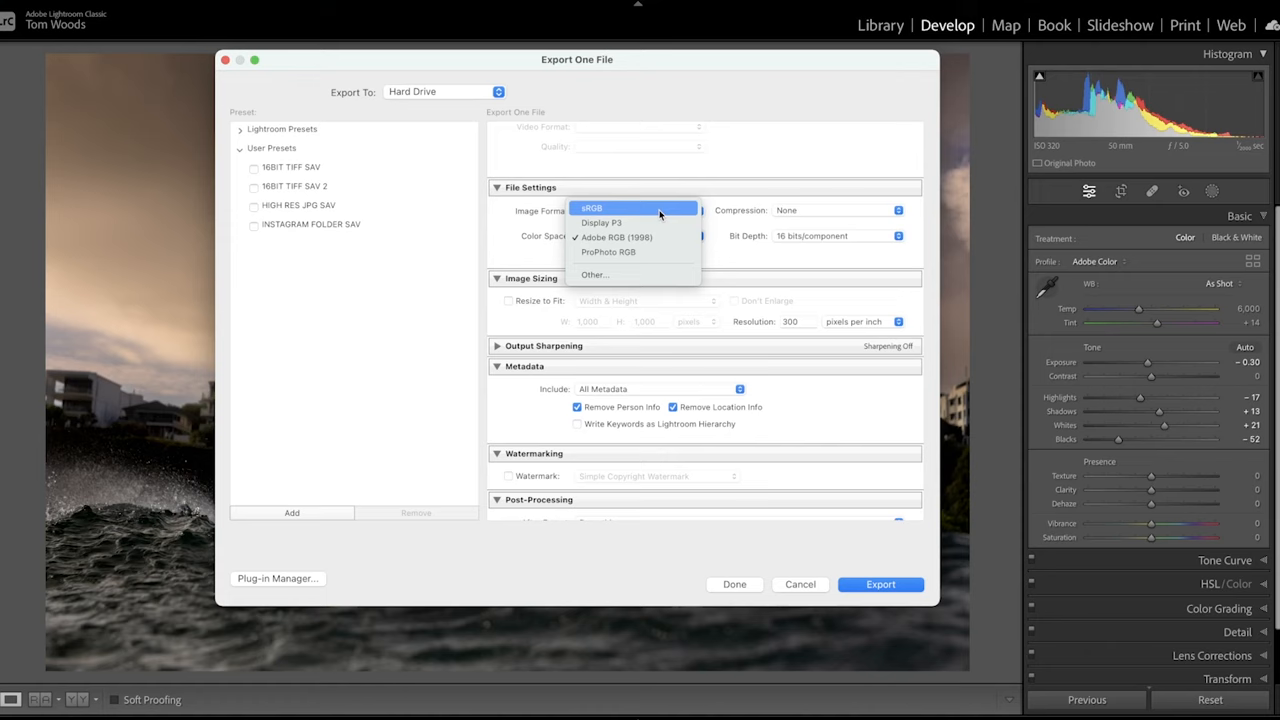
pyautogui.click(616, 236)
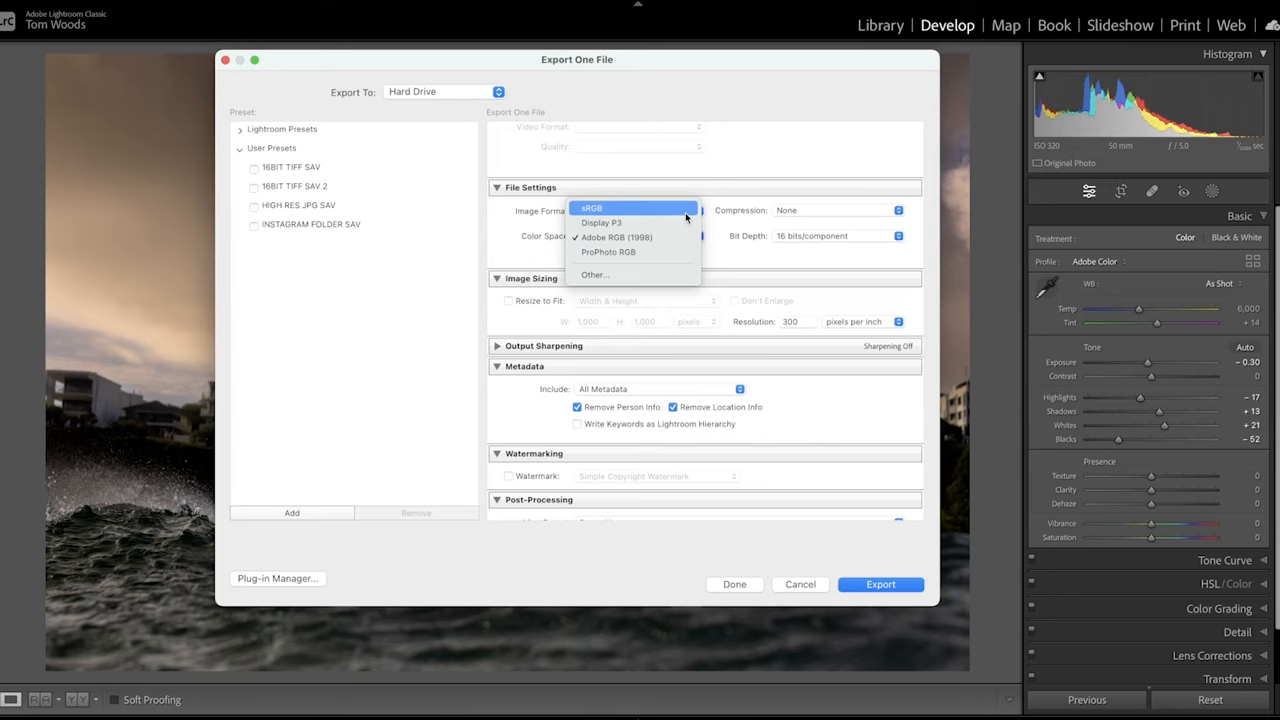
# - Choose sRGB colour space and return the export to JPEG at quality 100
pyautogui.click(592, 208)
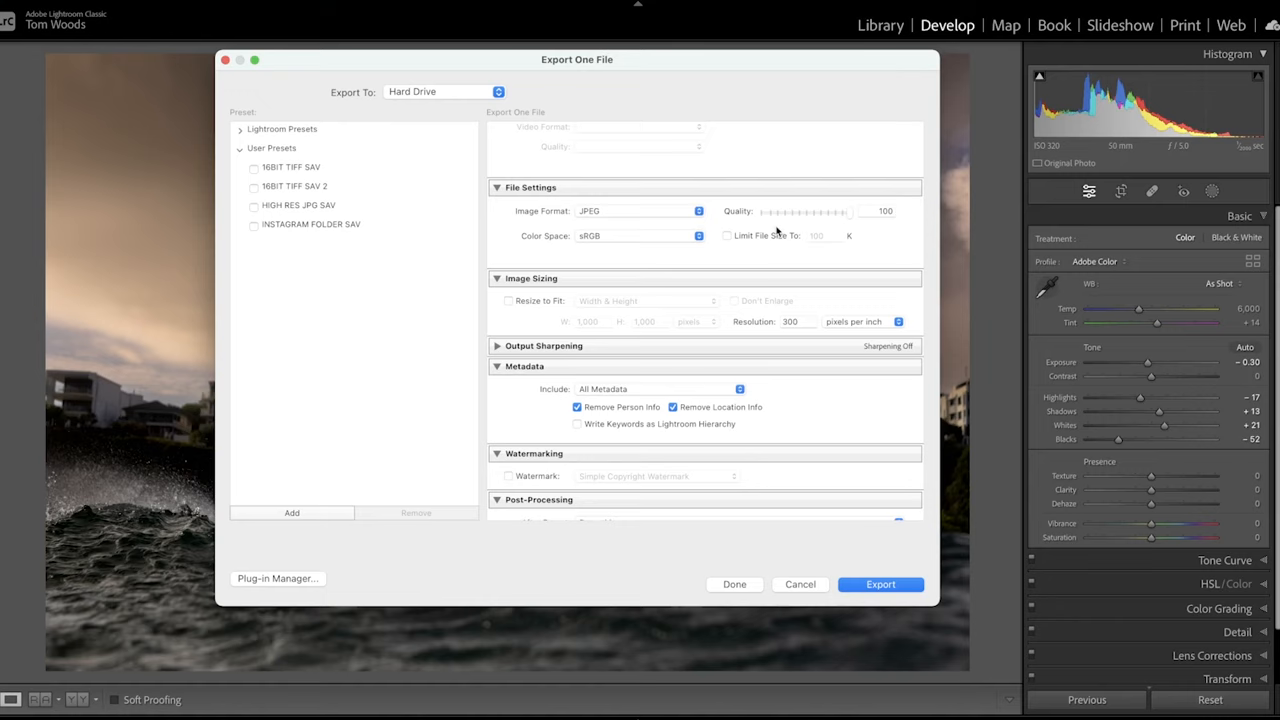
pyautogui.moveTo(592, 244)
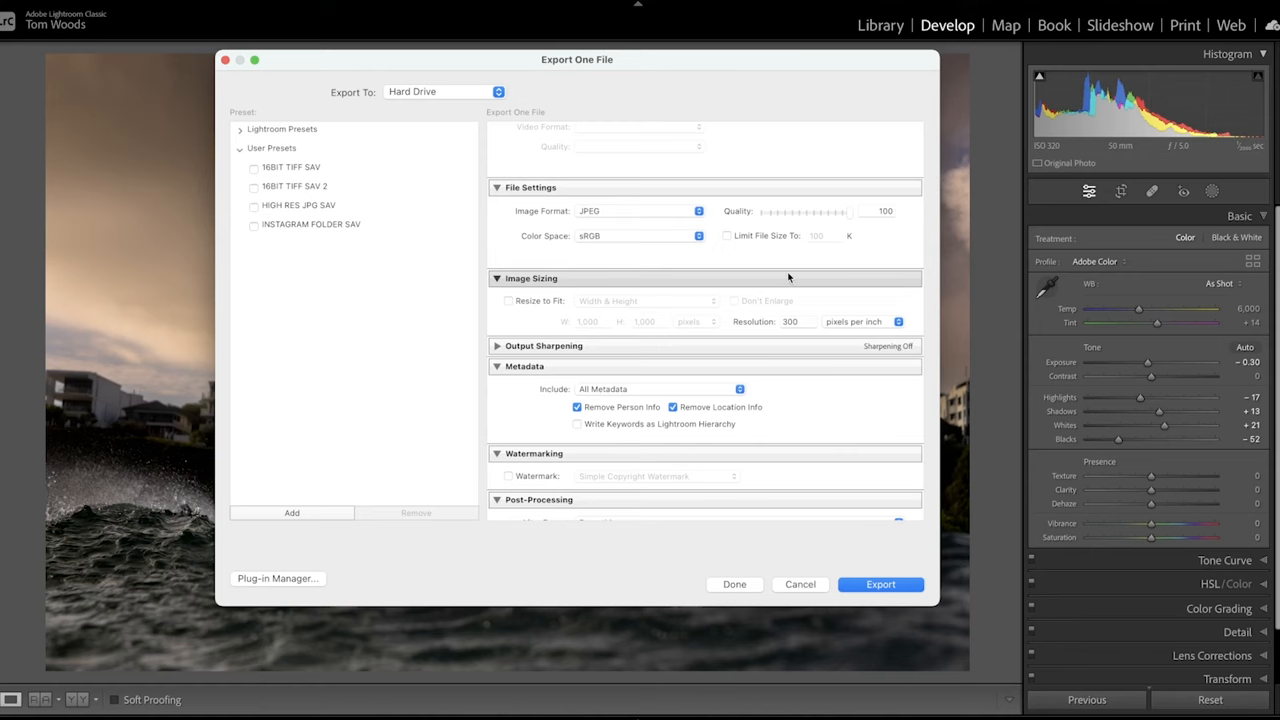
pyautogui.scroll(-3)
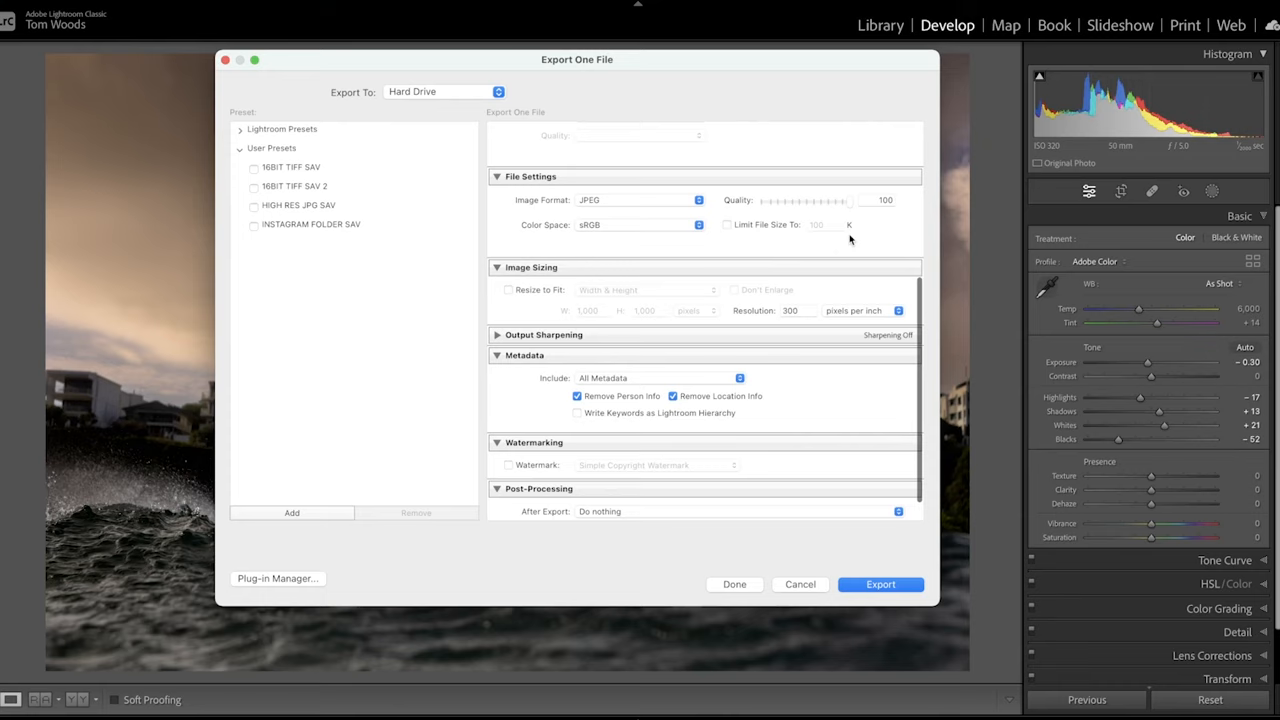
pyautogui.scroll(3)
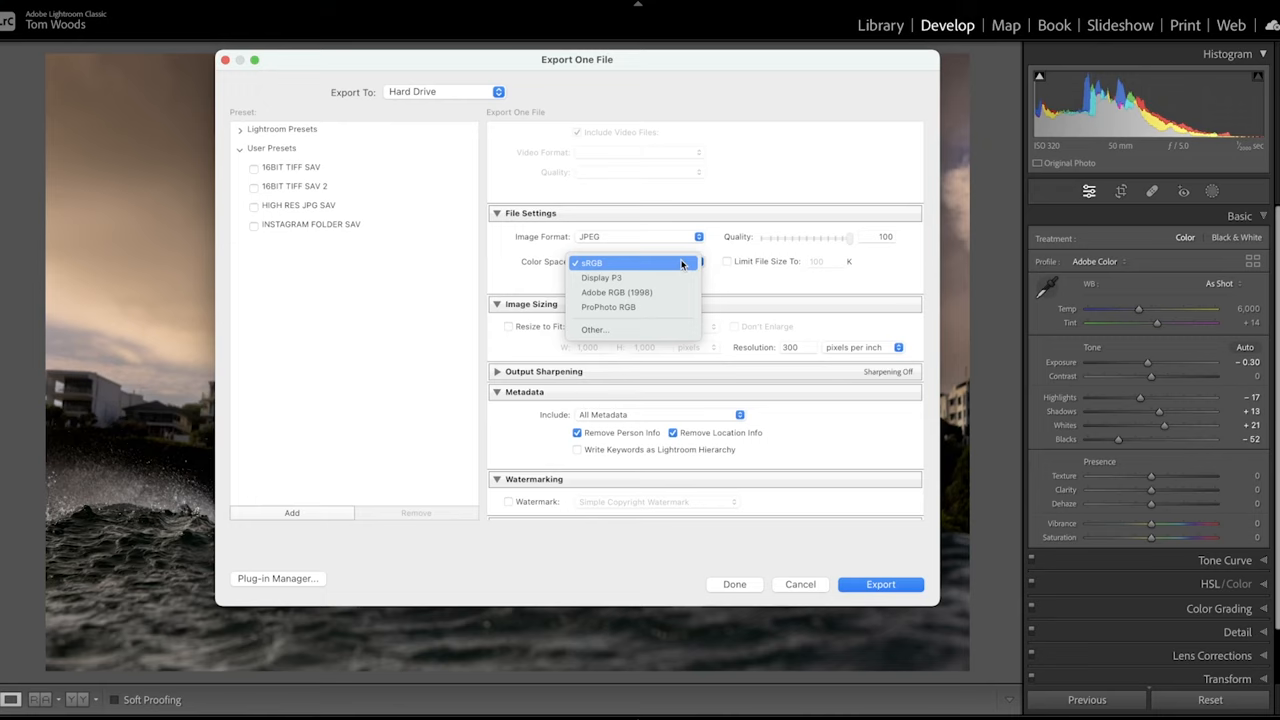
# - Keep sRGB and enable Resize to Fit at 1000 × 1000 pixels, 300 ppi
pyautogui.click(590, 262)
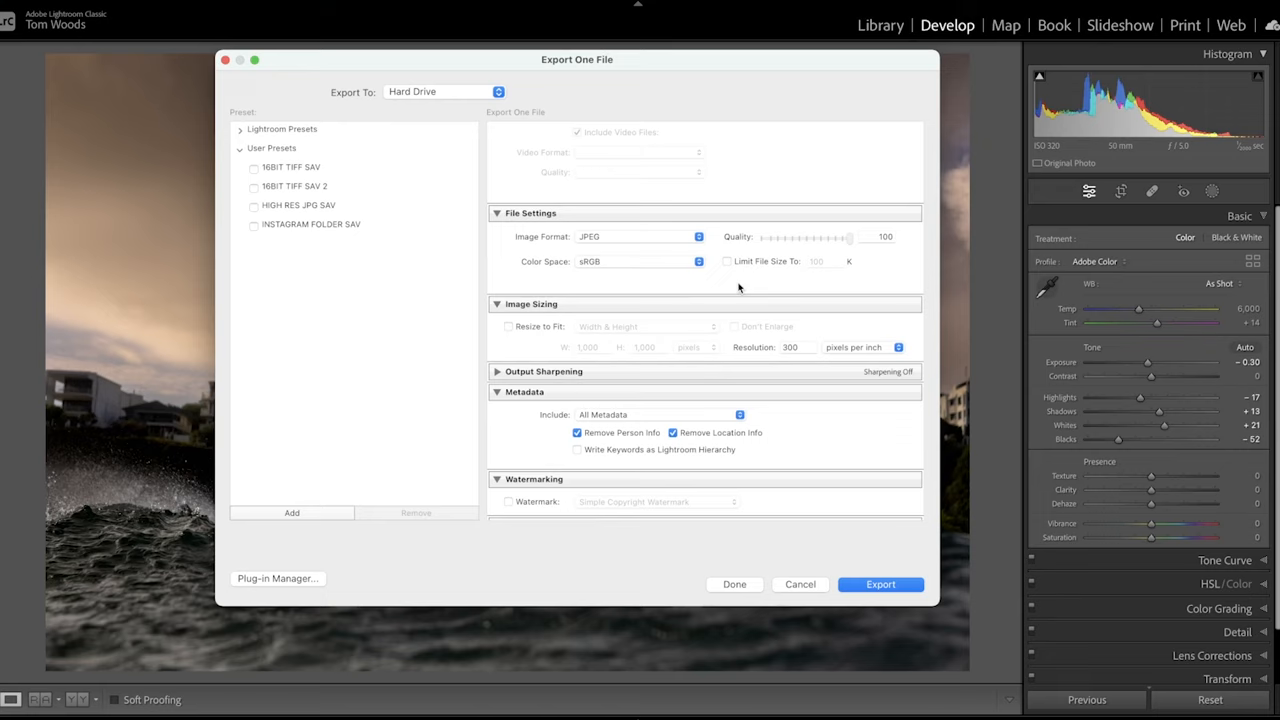
pyautogui.moveTo(648, 328)
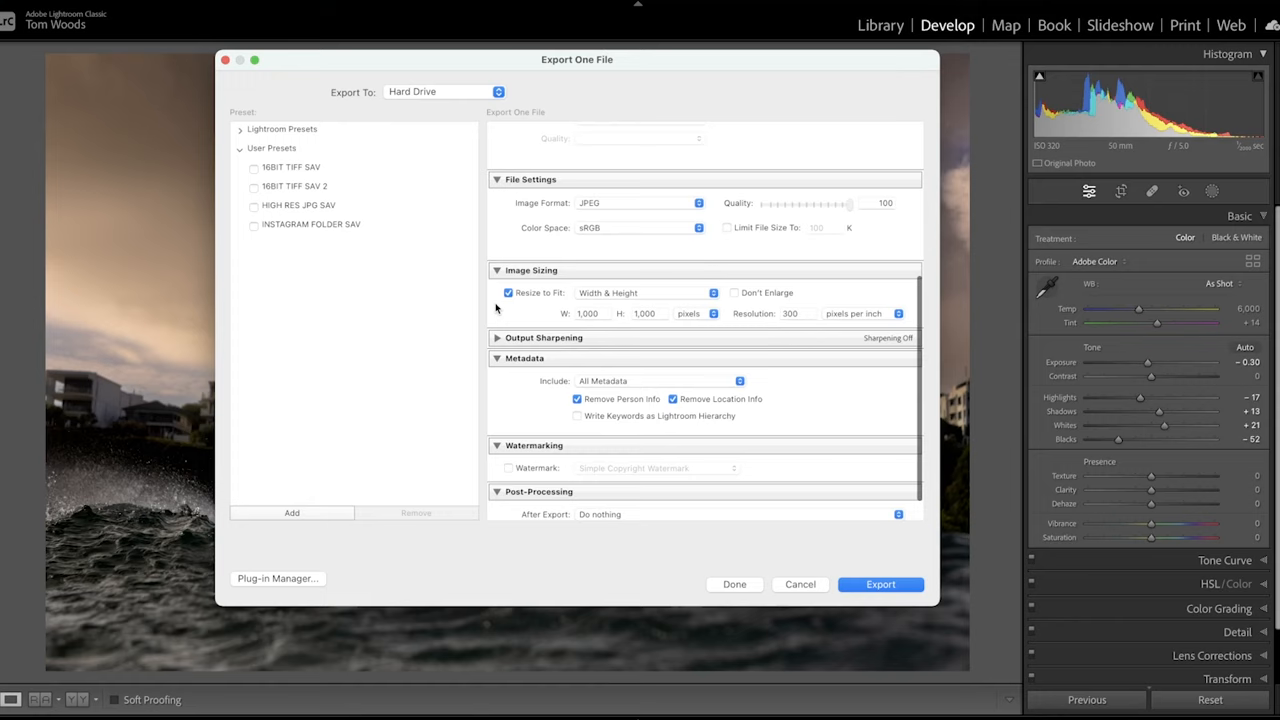
pyautogui.moveTo(608, 324)
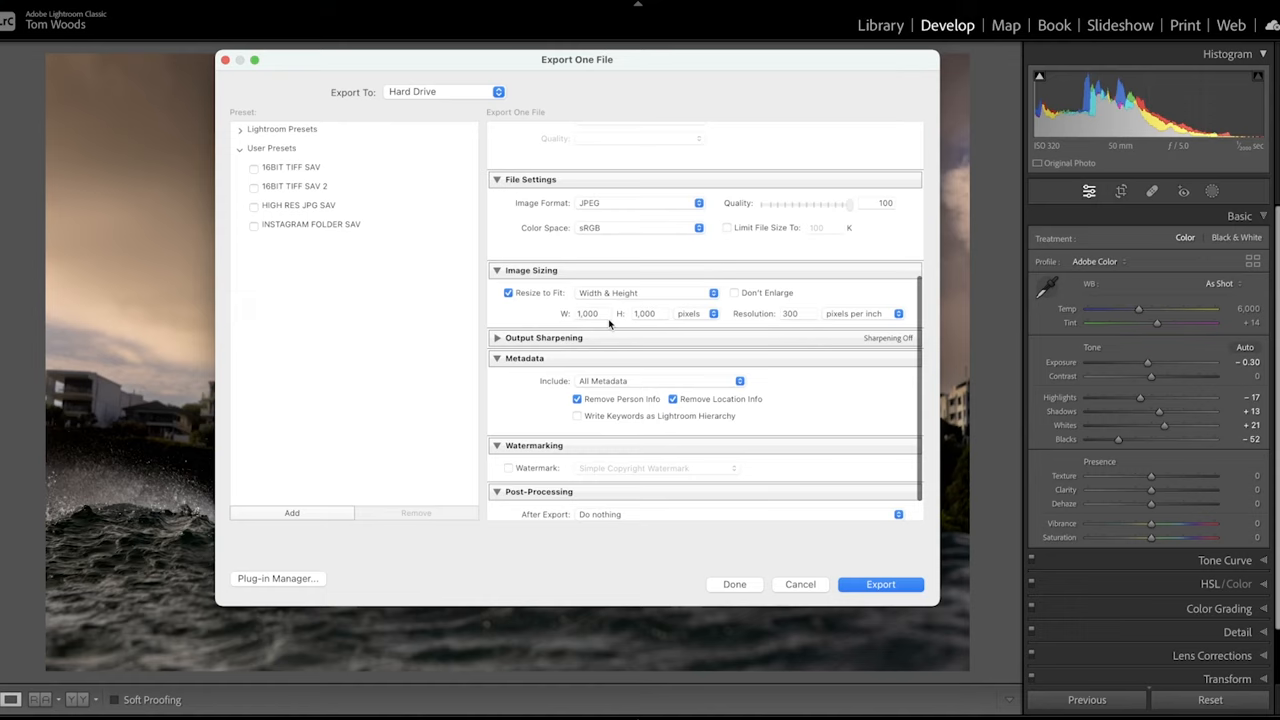
pyautogui.moveTo(532, 316)
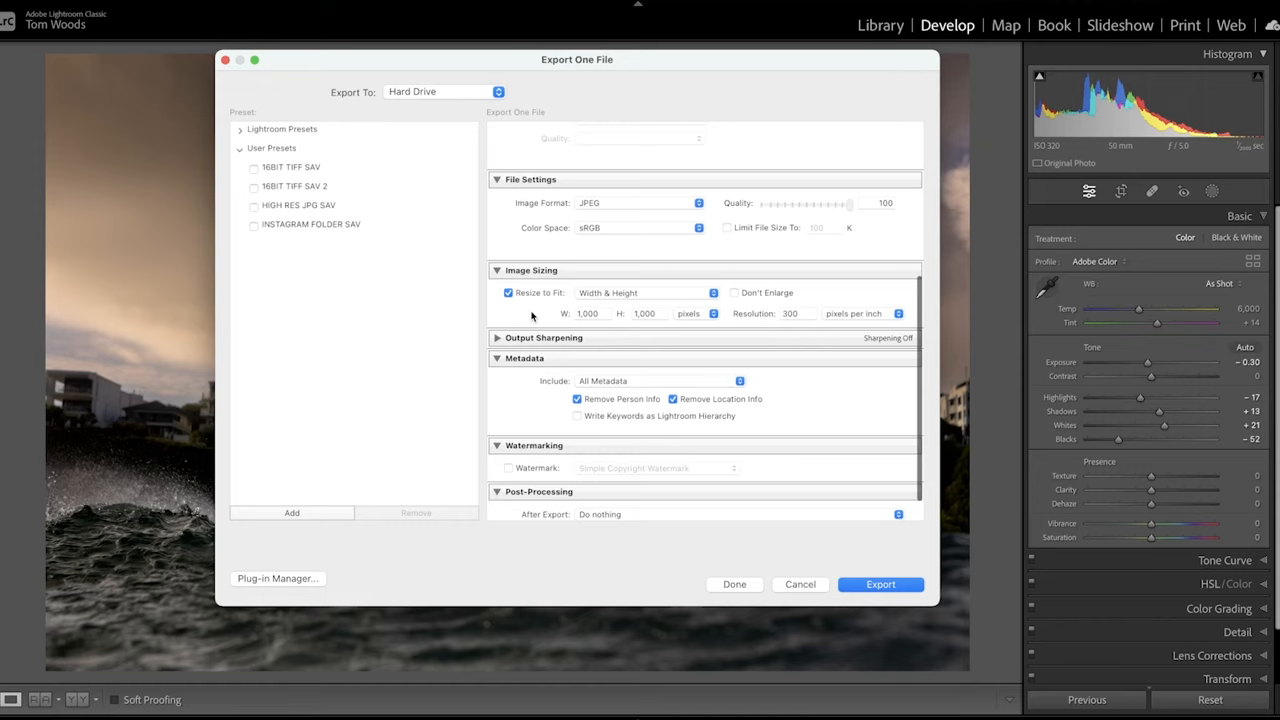
pyautogui.scroll(3)
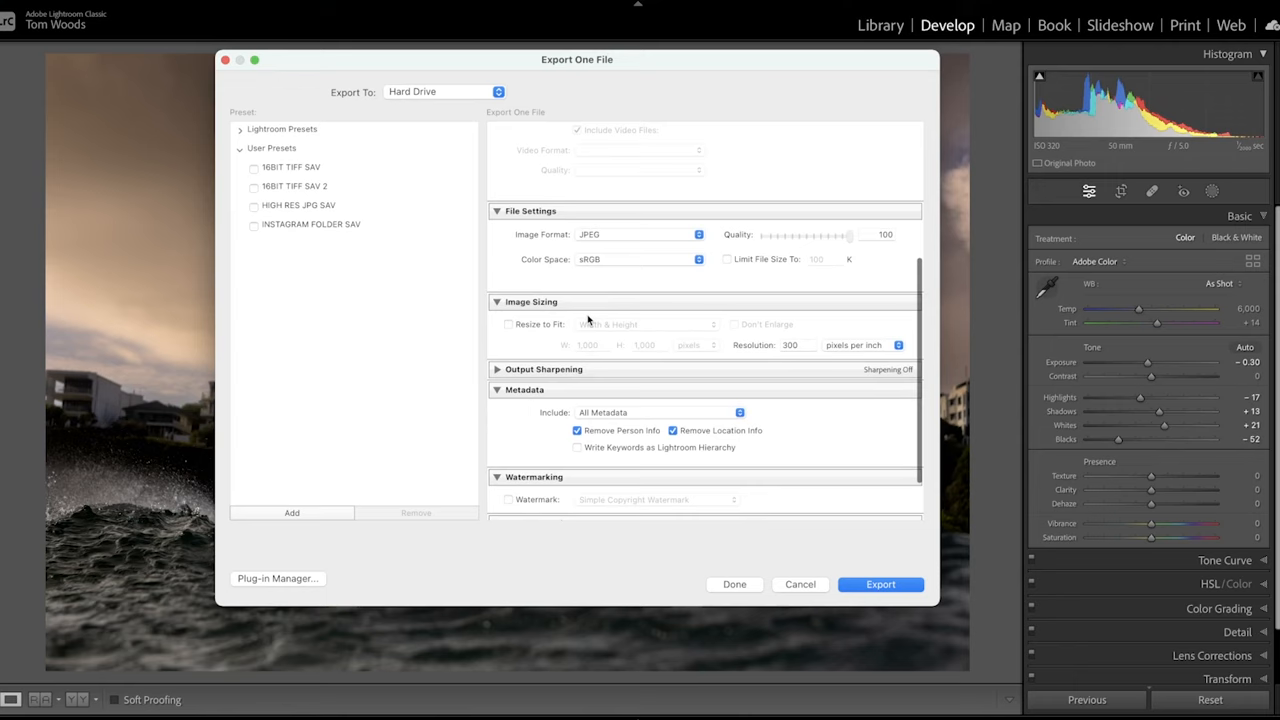
pyautogui.scroll(-3)
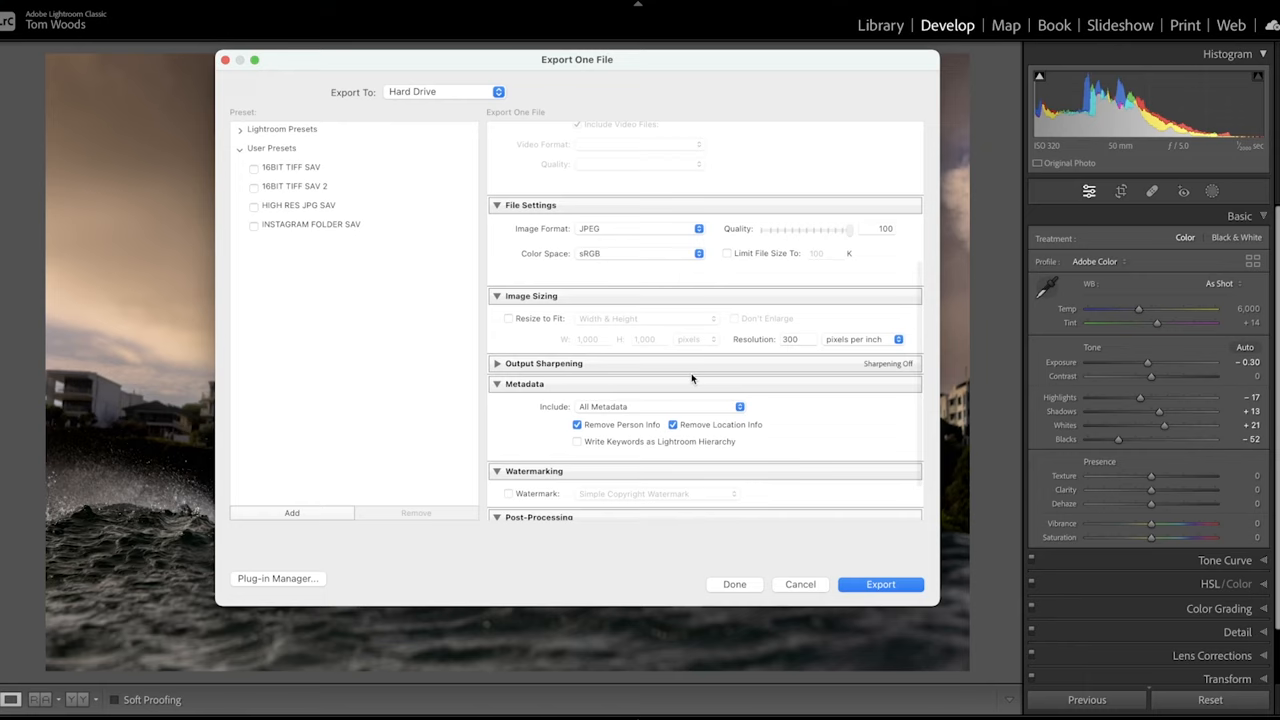
pyautogui.moveTo(532, 344)
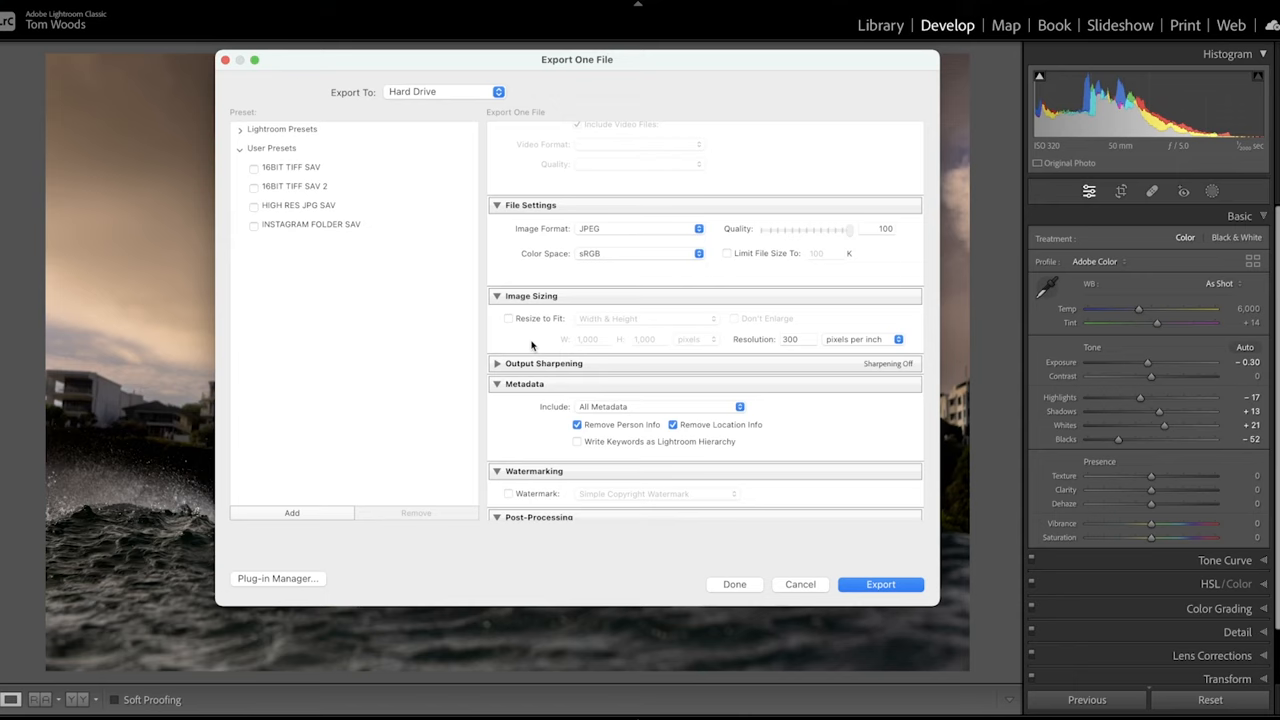
pyautogui.click(508, 318)
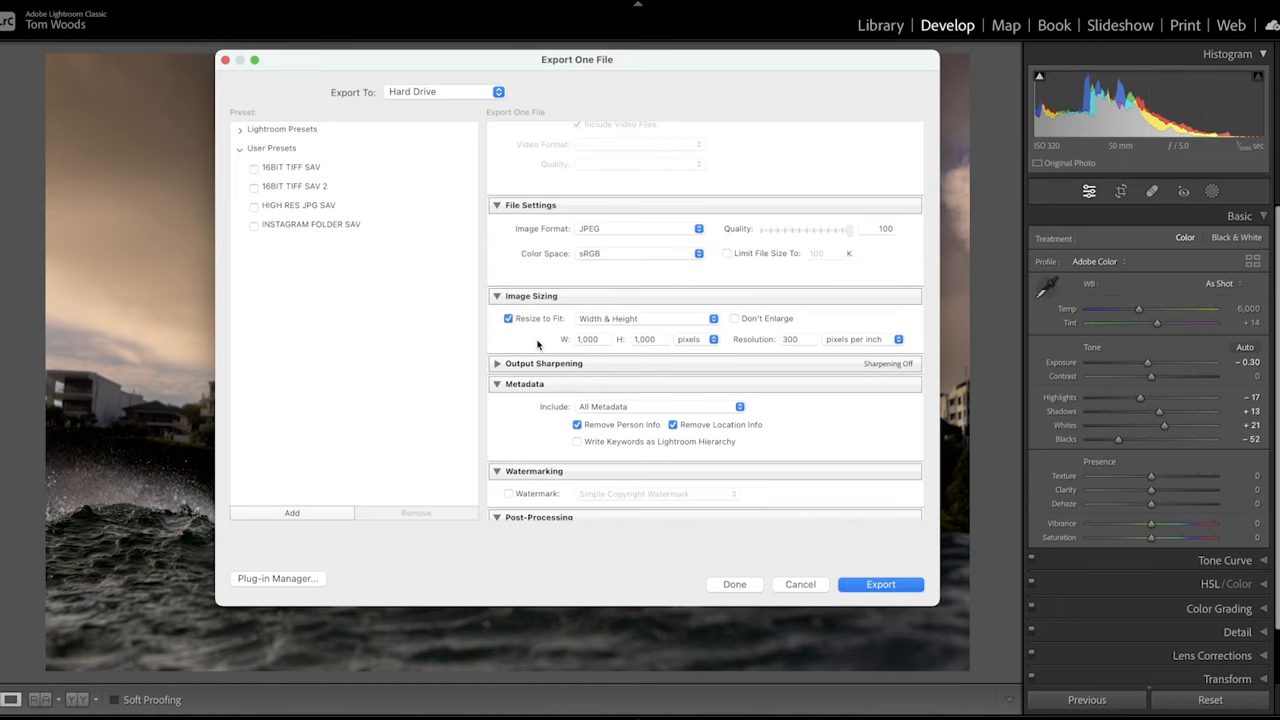
pyautogui.moveTo(516, 332)
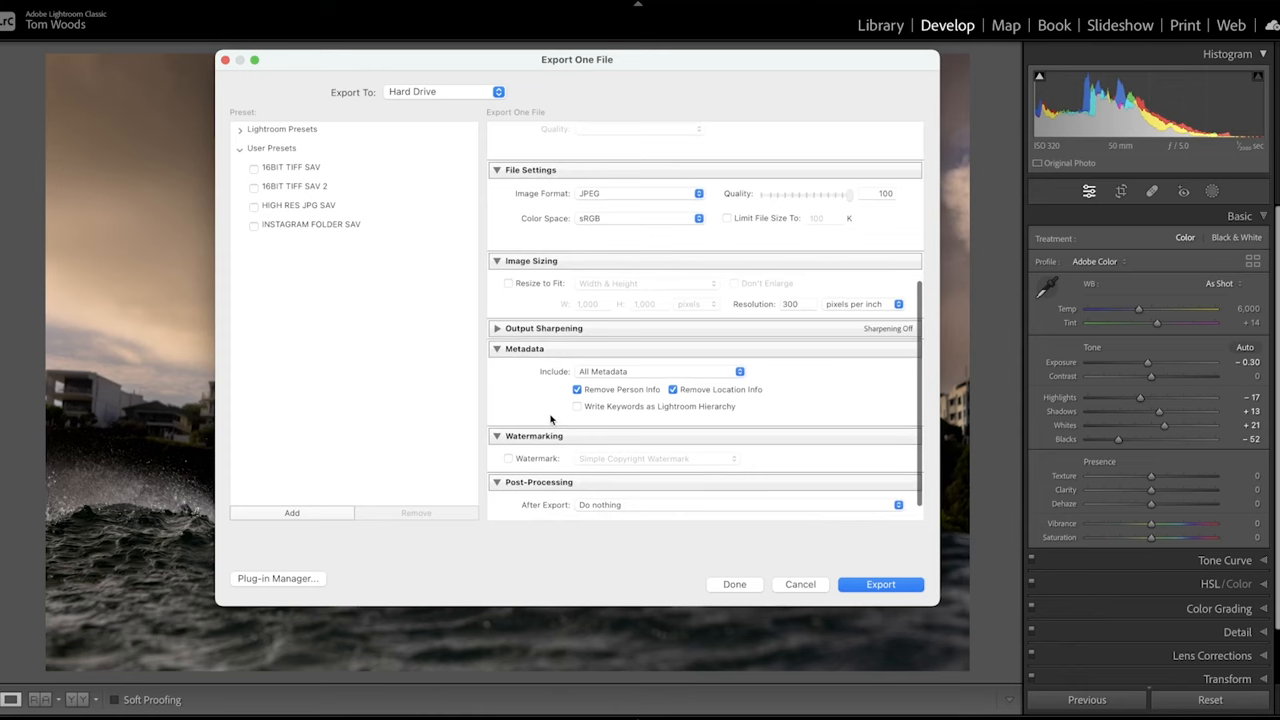
pyautogui.scroll(3)
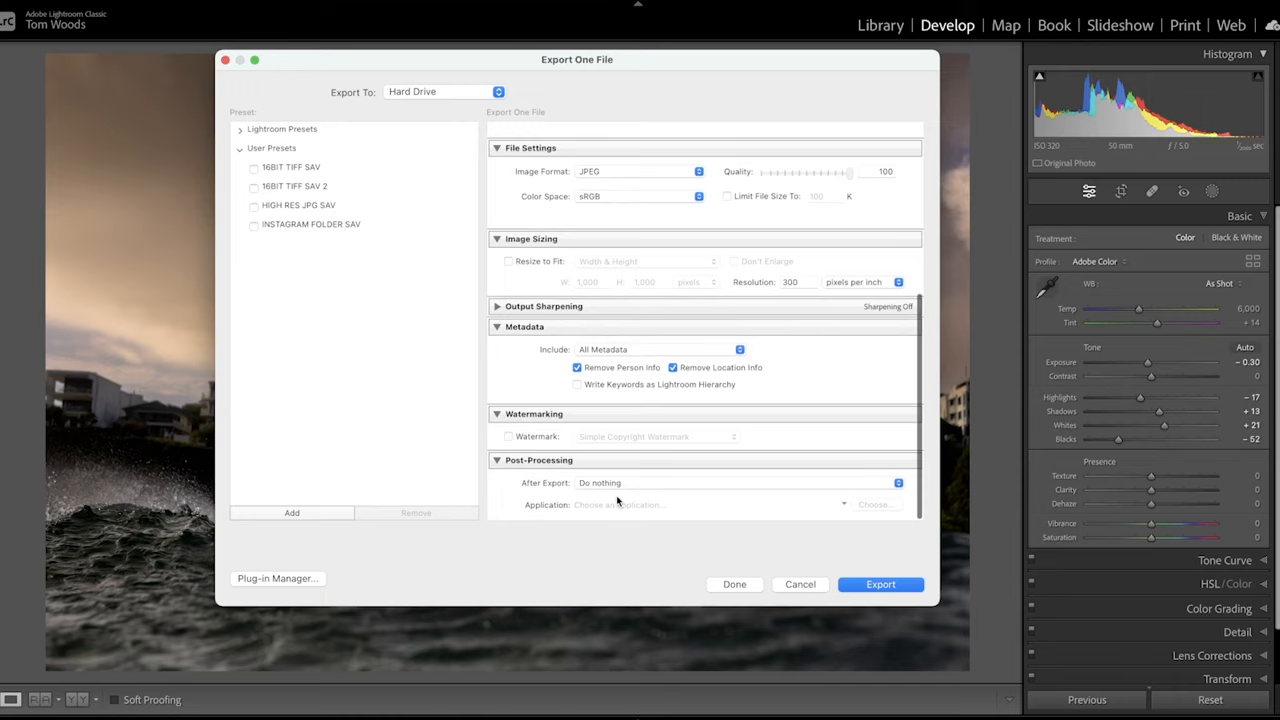
pyautogui.scroll(3)
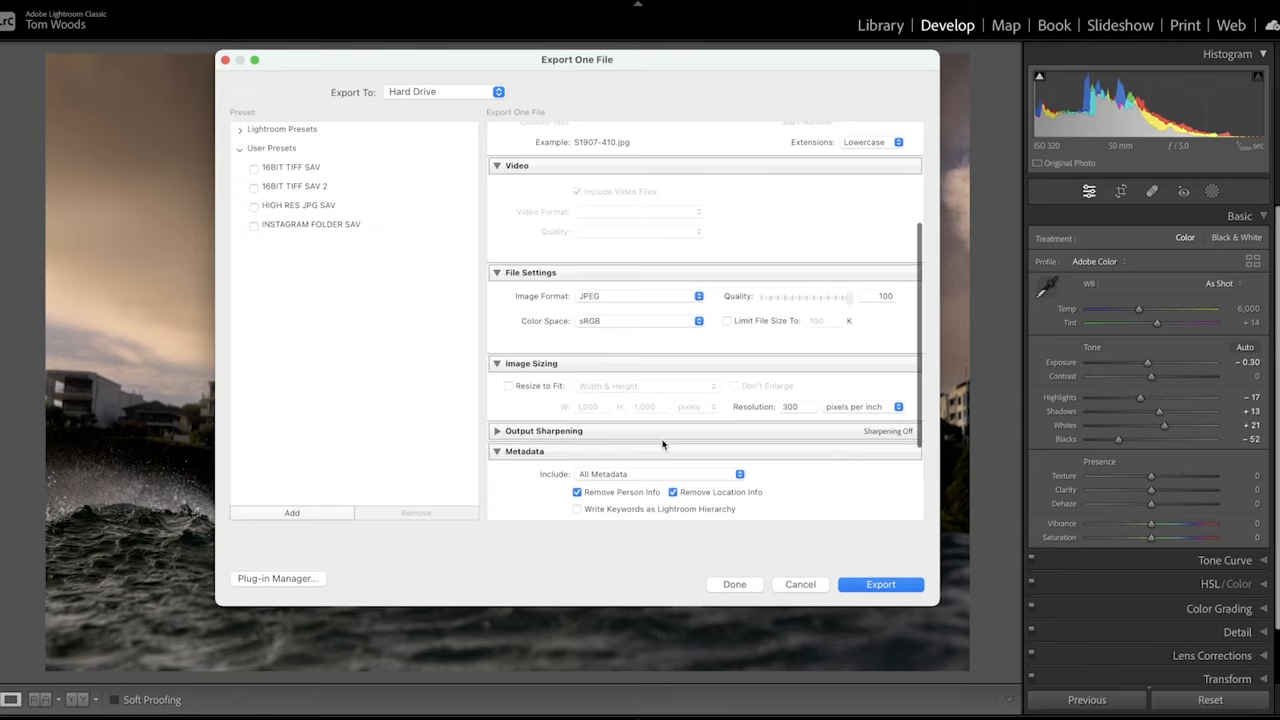
pyautogui.scroll(3)
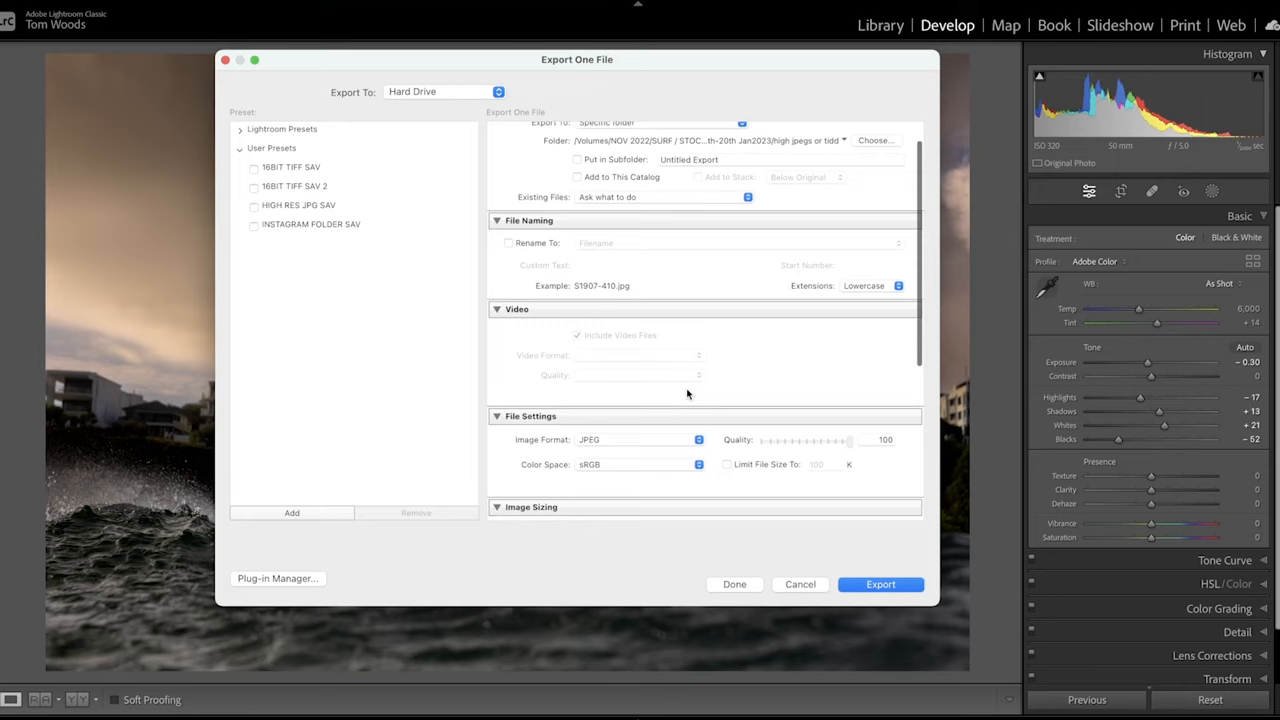
pyautogui.scroll(-3)
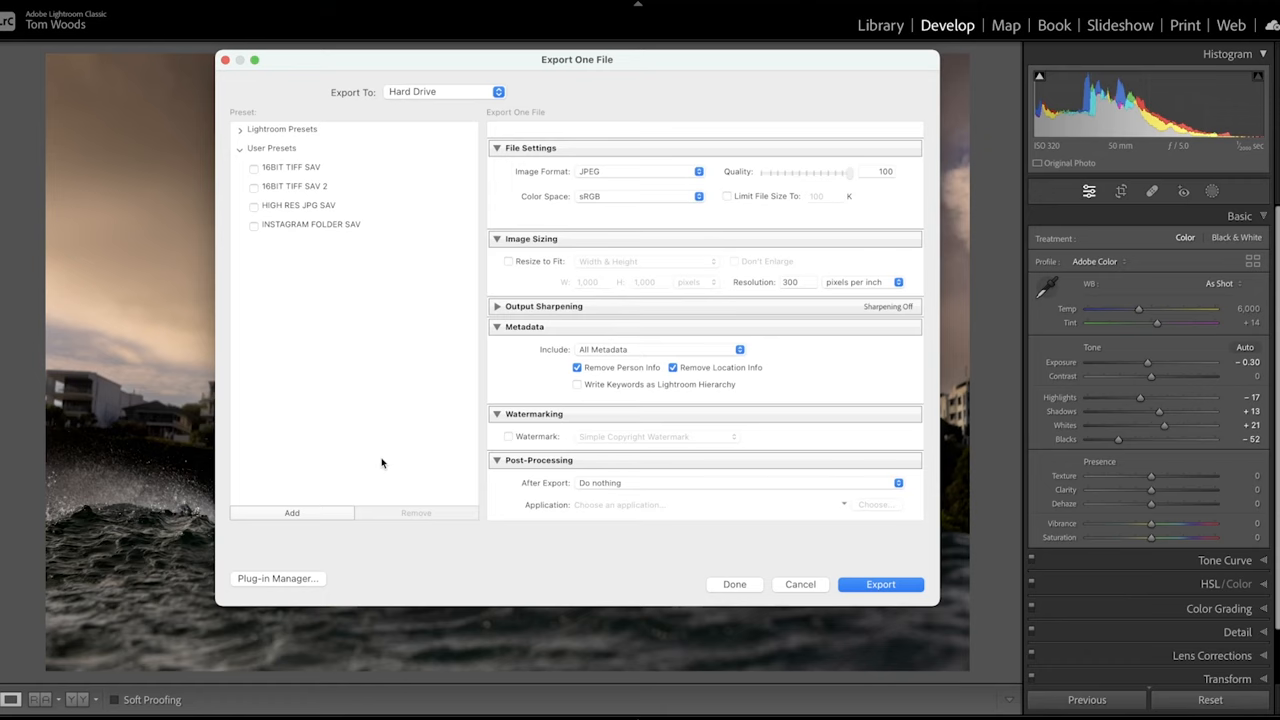
pyautogui.moveTo(308, 516)
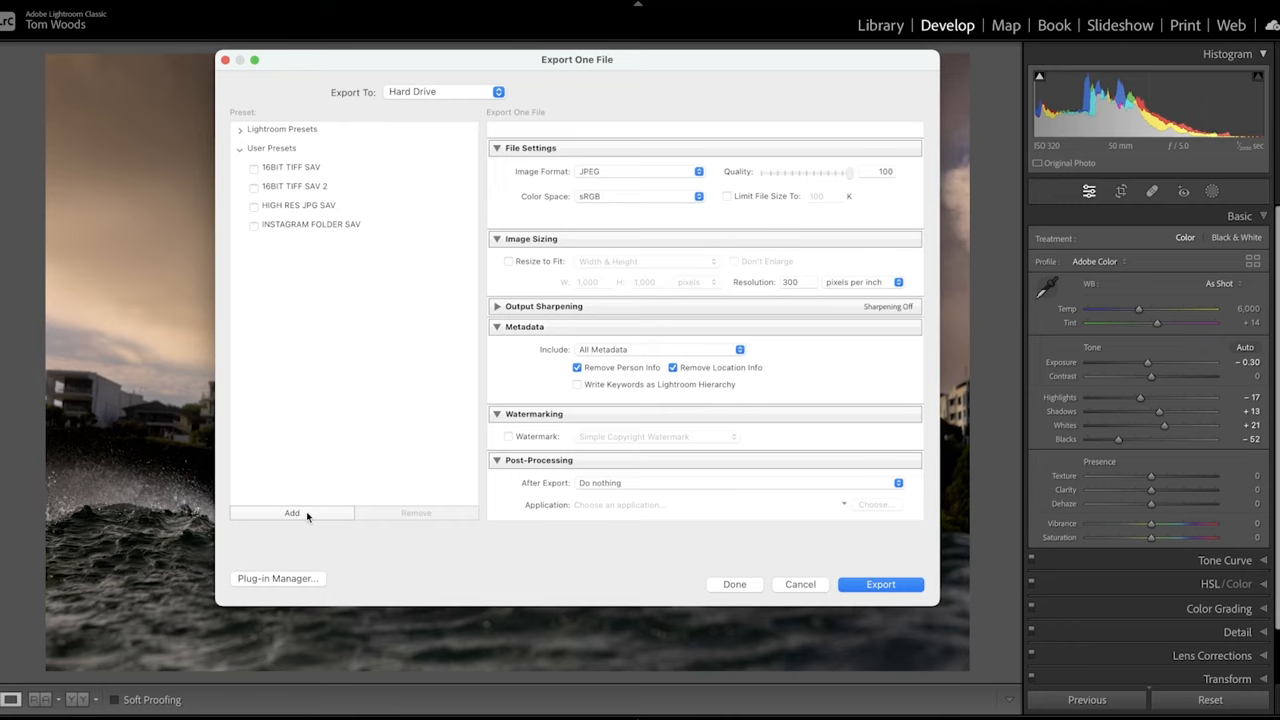
pyautogui.click(292, 512)
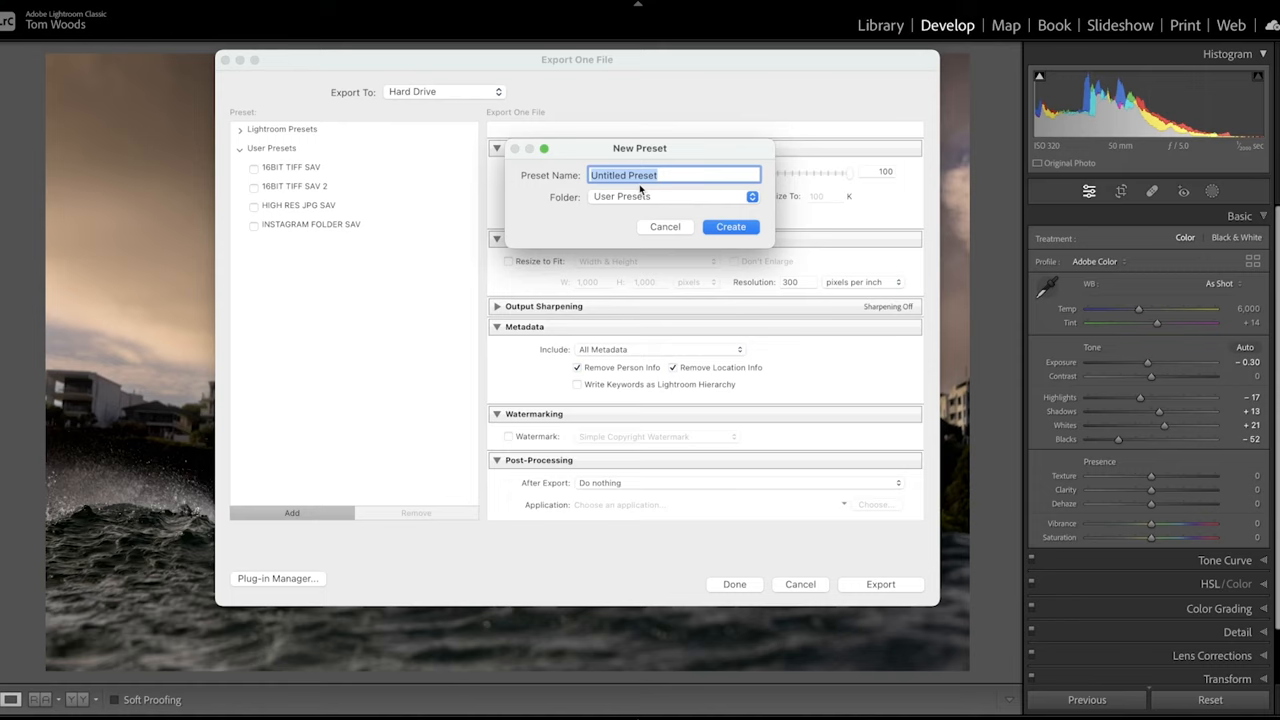
pyautogui.write('HIGH')
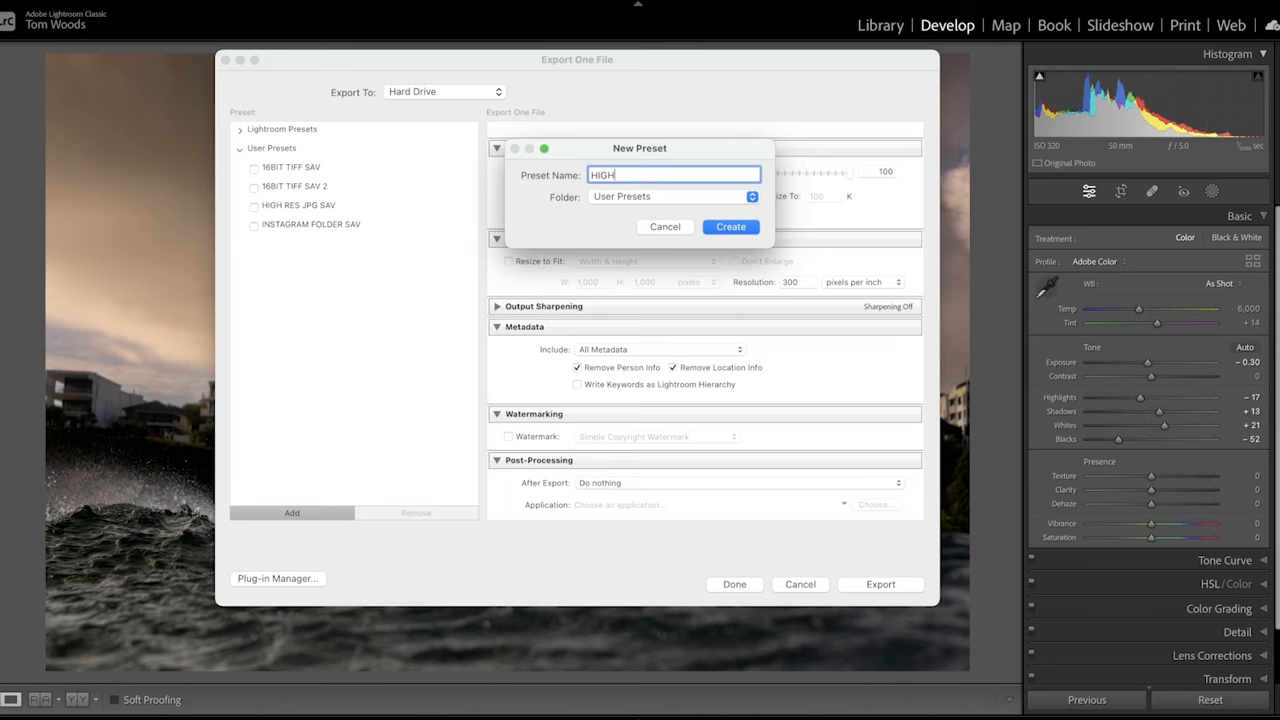
pyautogui.write('JPG SAVE')
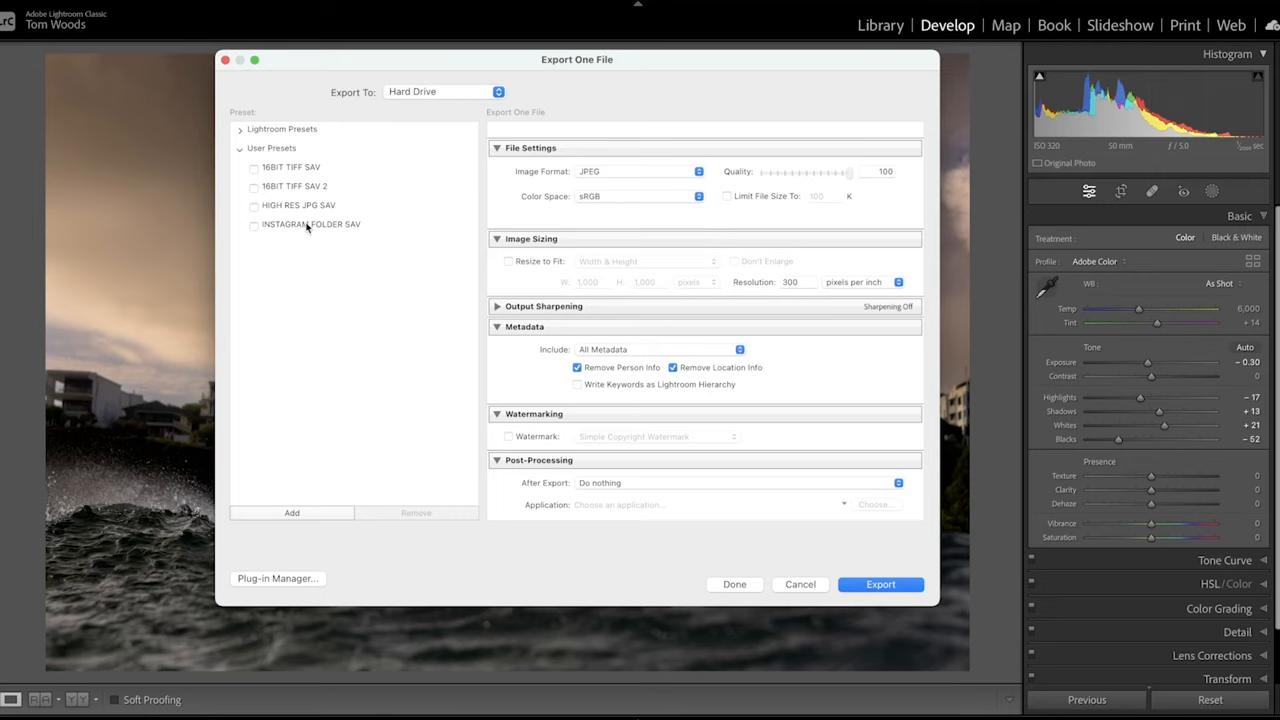
# - Load the HIGH RES JPG SAV preset and compare it against 16BIT TIFF SAV 2
pyautogui.click(298, 204)
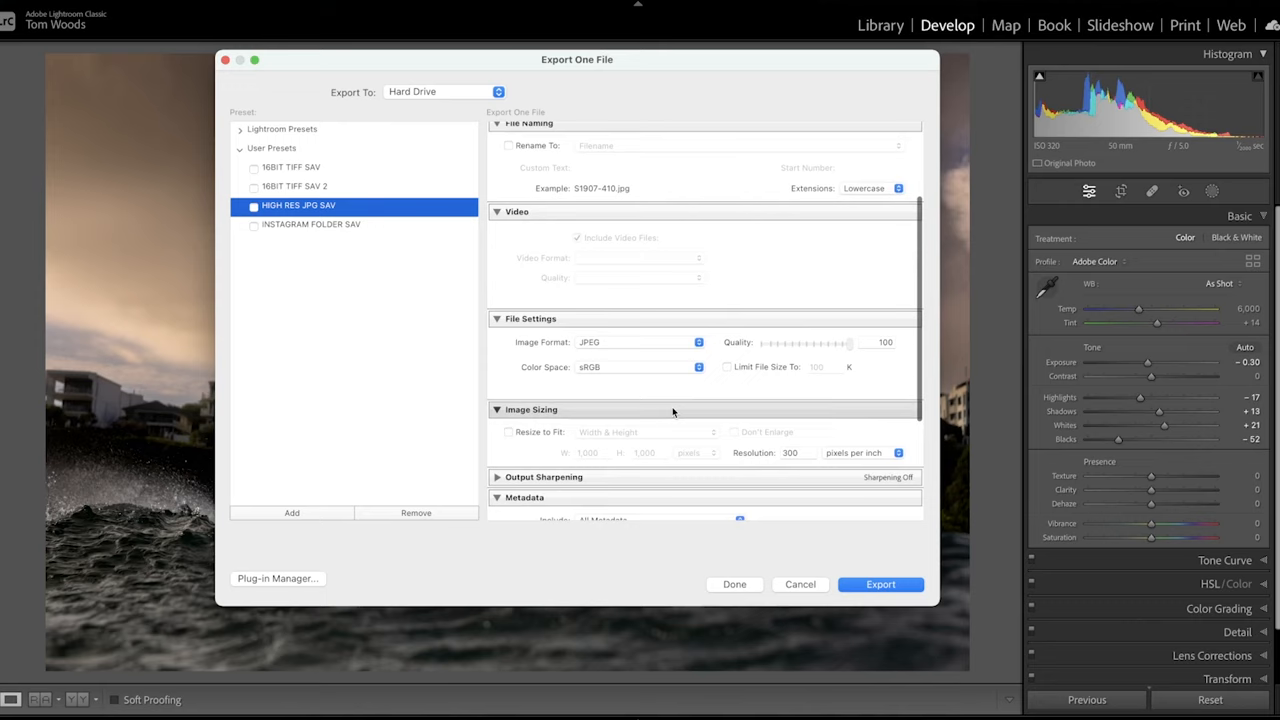
pyautogui.scroll(-3)
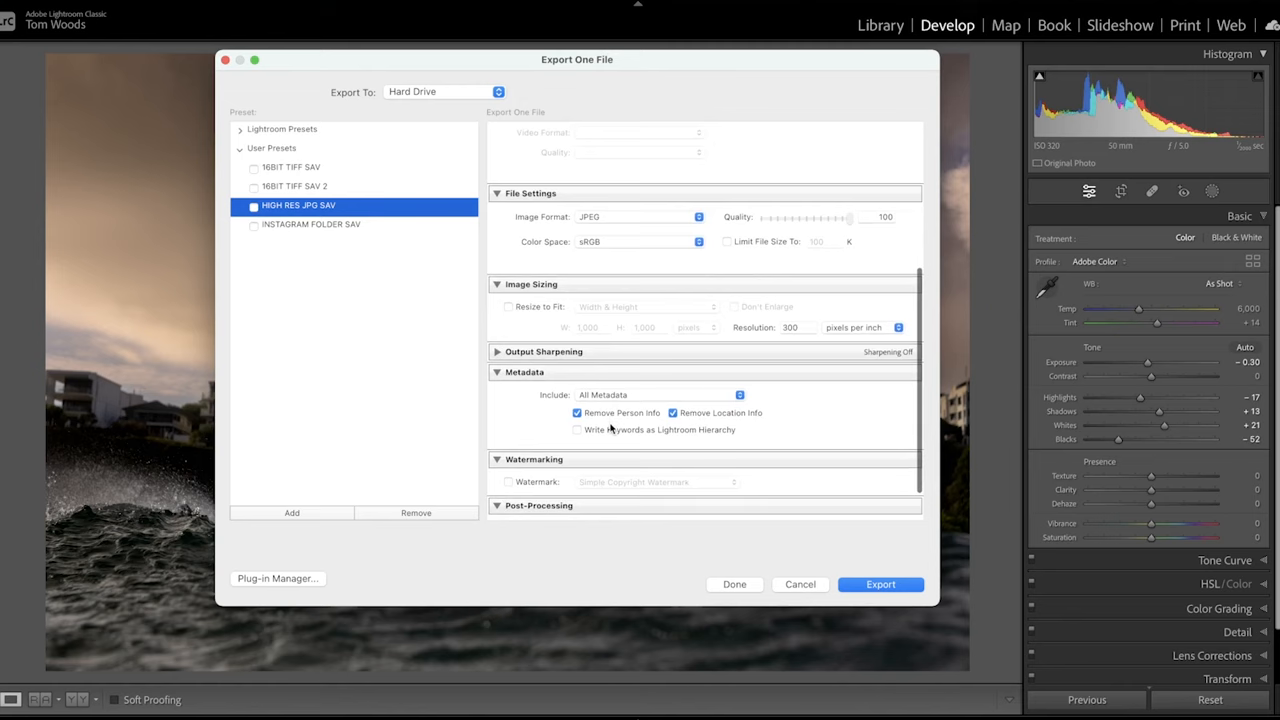
pyautogui.click(294, 186)
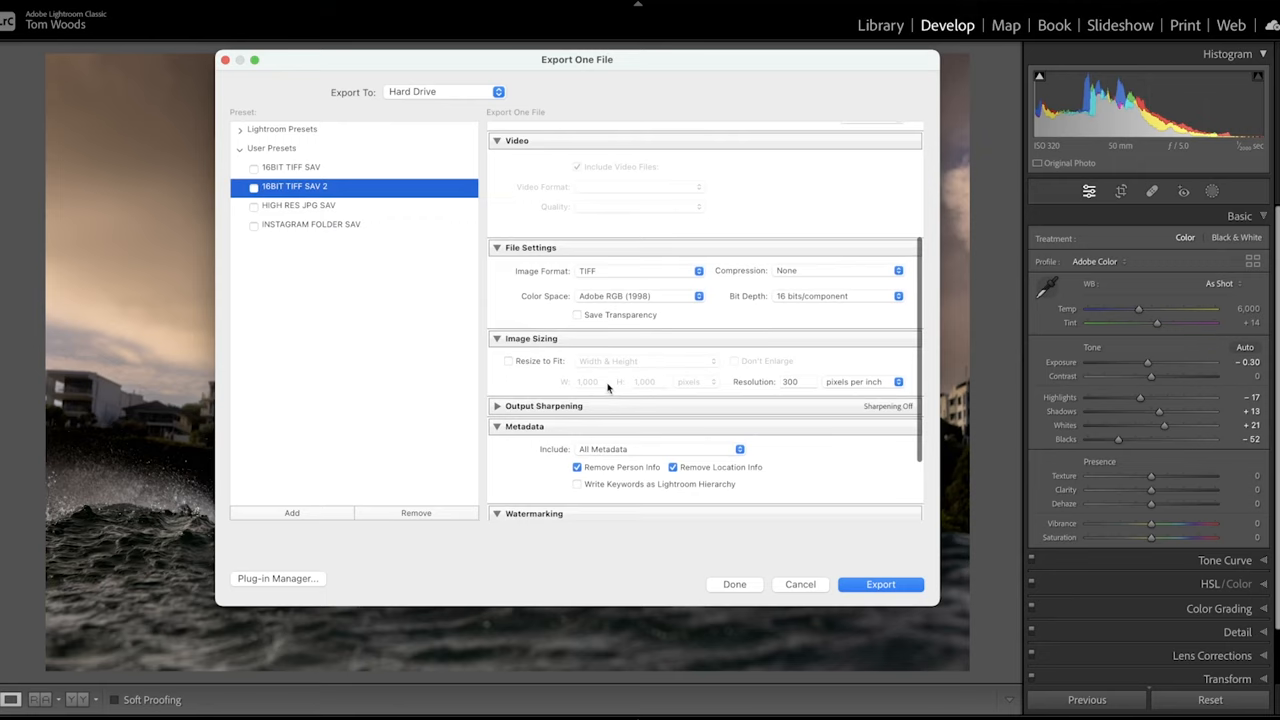
pyautogui.click(298, 204)
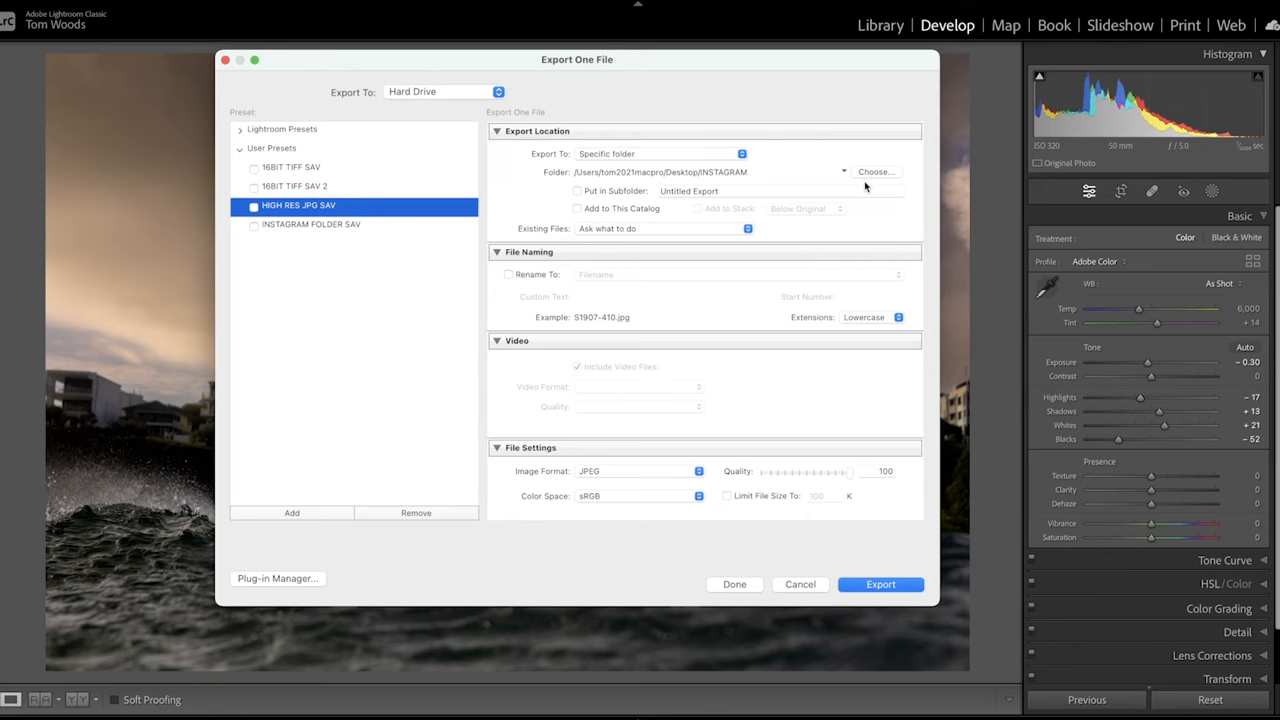
# - Point the export destination to a new 'test' folder inside the surf shoot folder
pyautogui.click(876, 172)
pyautogui.write('test')
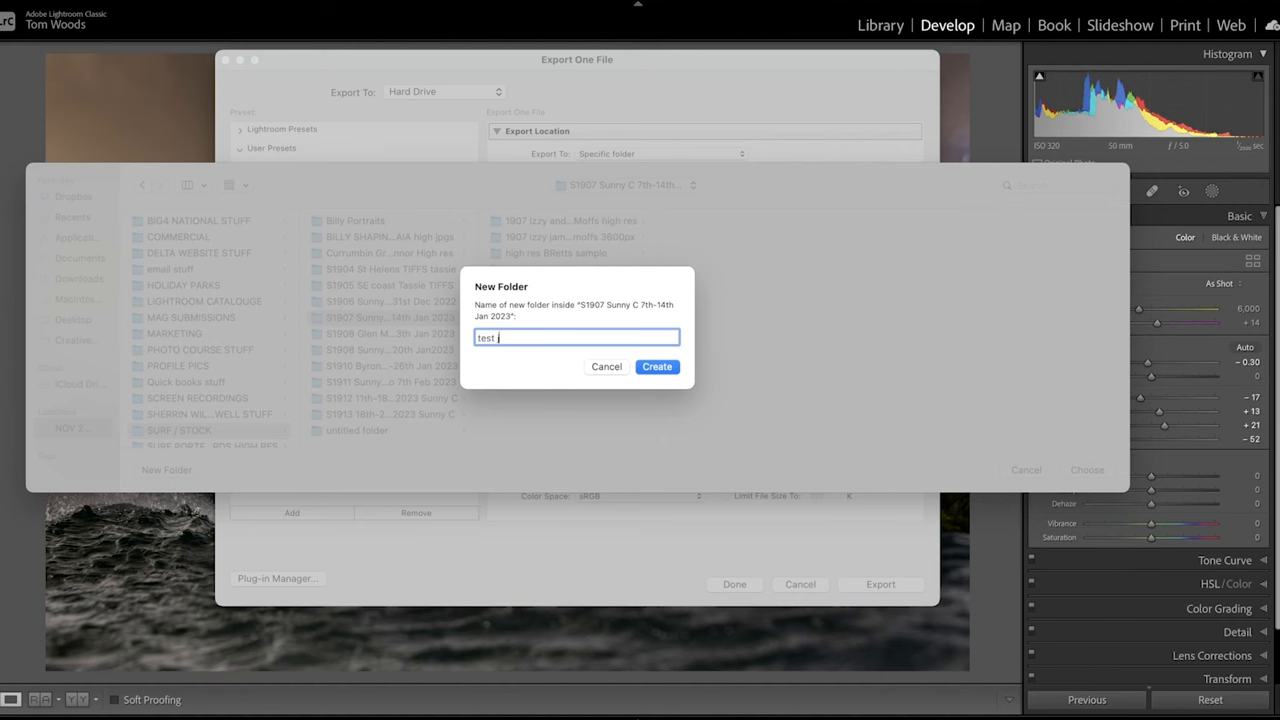
pyautogui.click(656, 366)
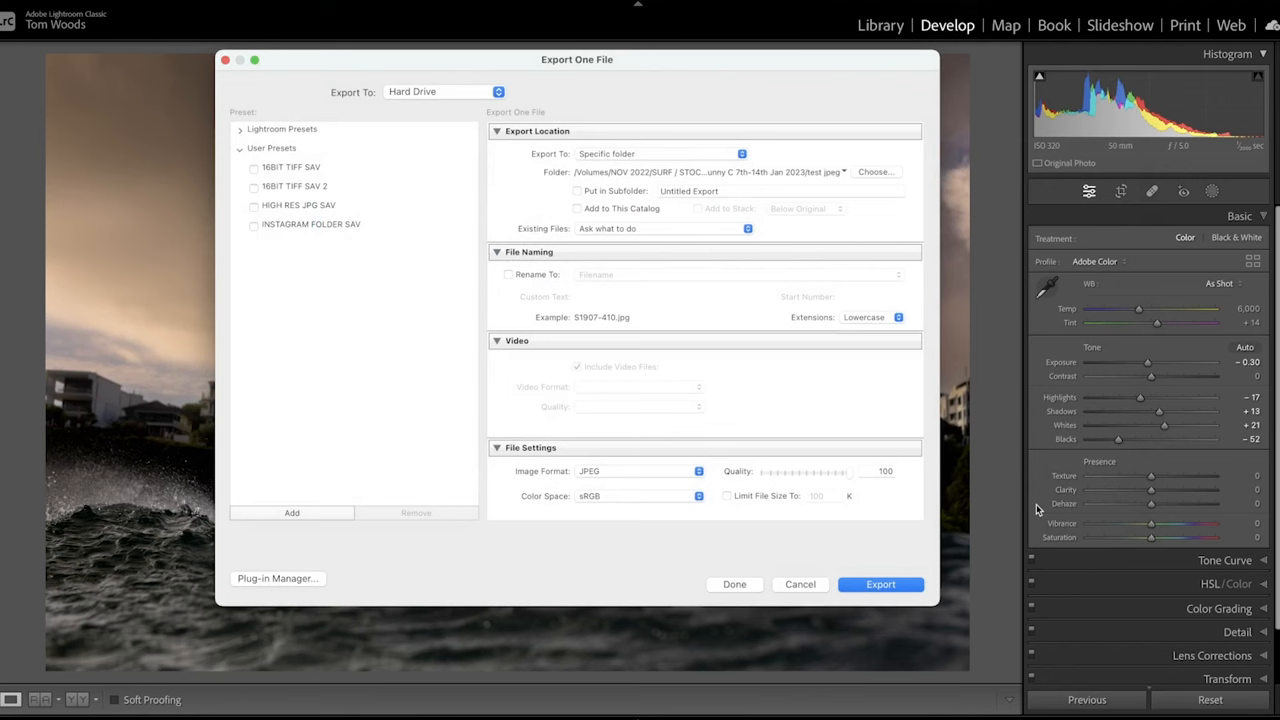
# - Export the 8192 × 5464 JPEG and resize it smaller in Photoshop's Image Size dialog
pyautogui.click(880, 584)
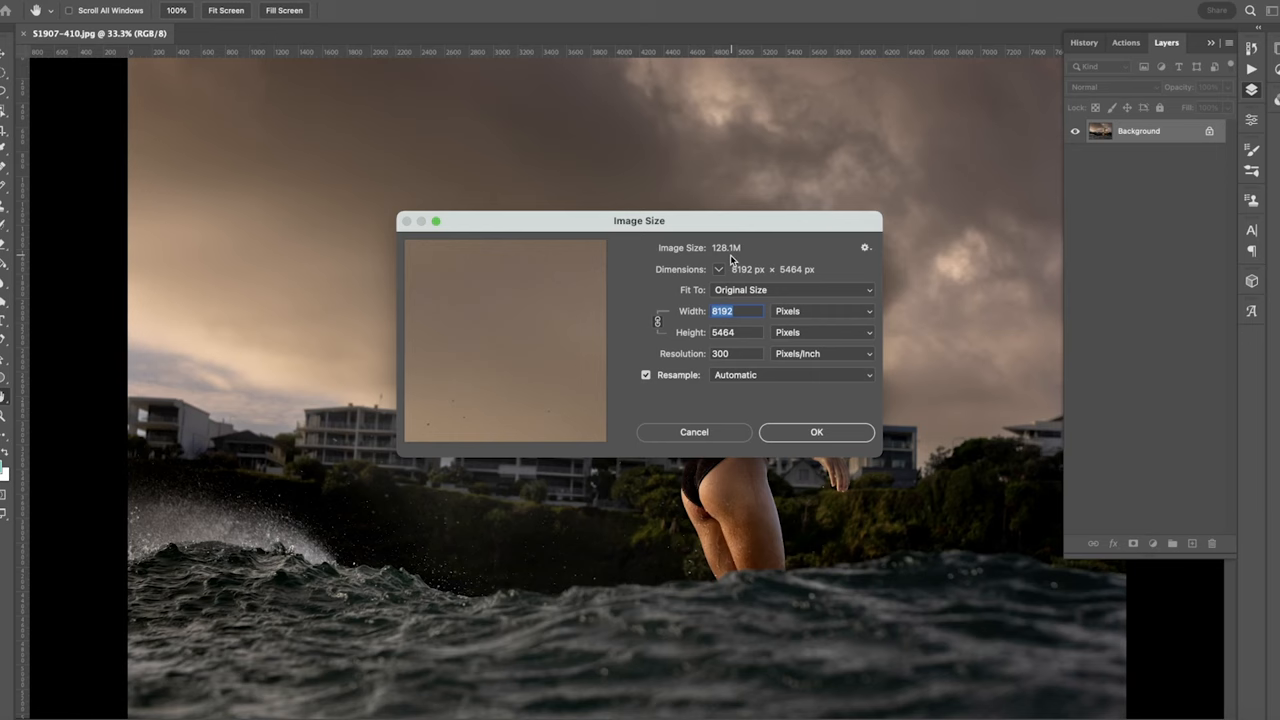
pyautogui.moveTo(640, 220); pyautogui.dragTo(400, 86)
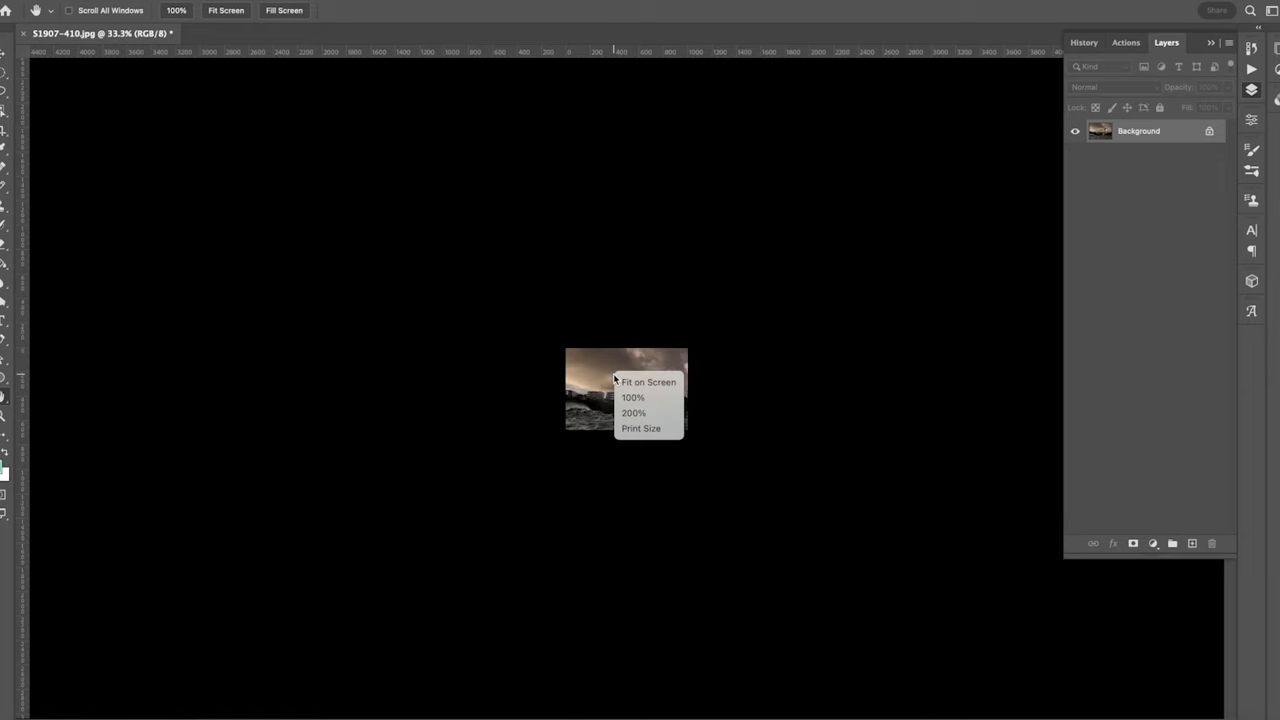
# - View the shrunken image at 100% and revert to the just-opened history state
pyautogui.click(632, 396)
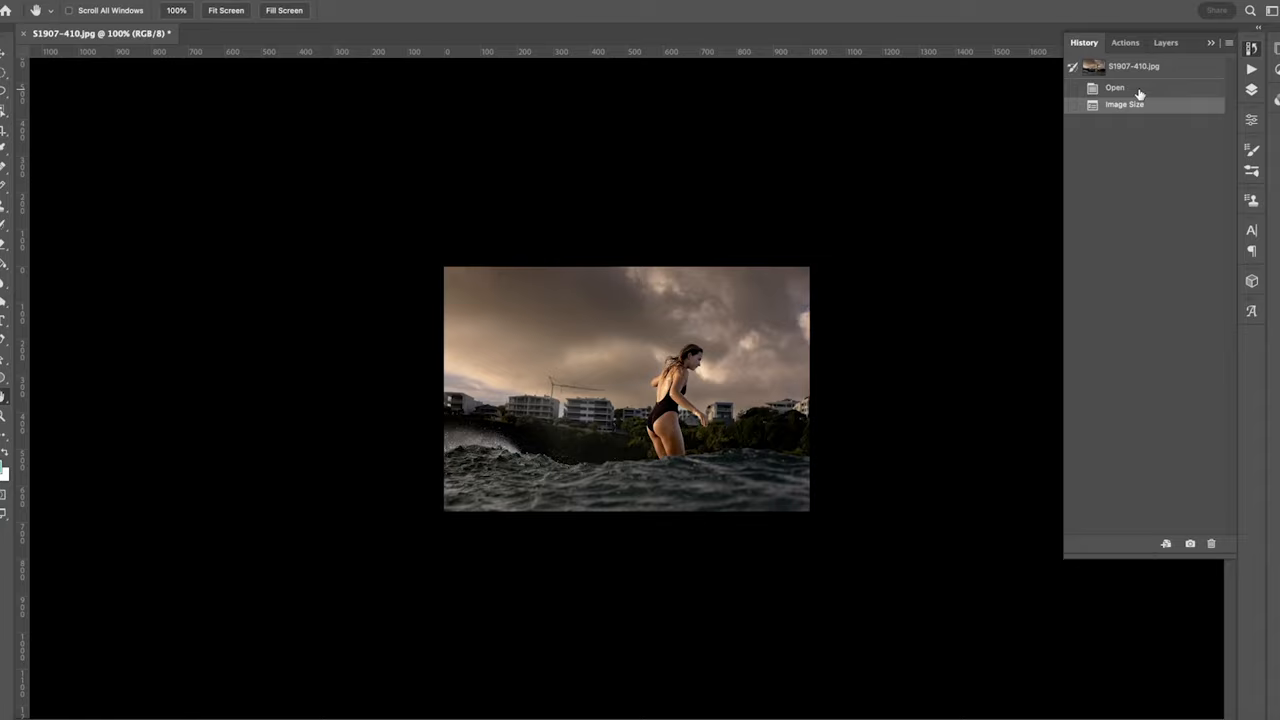
pyautogui.click(1116, 88)
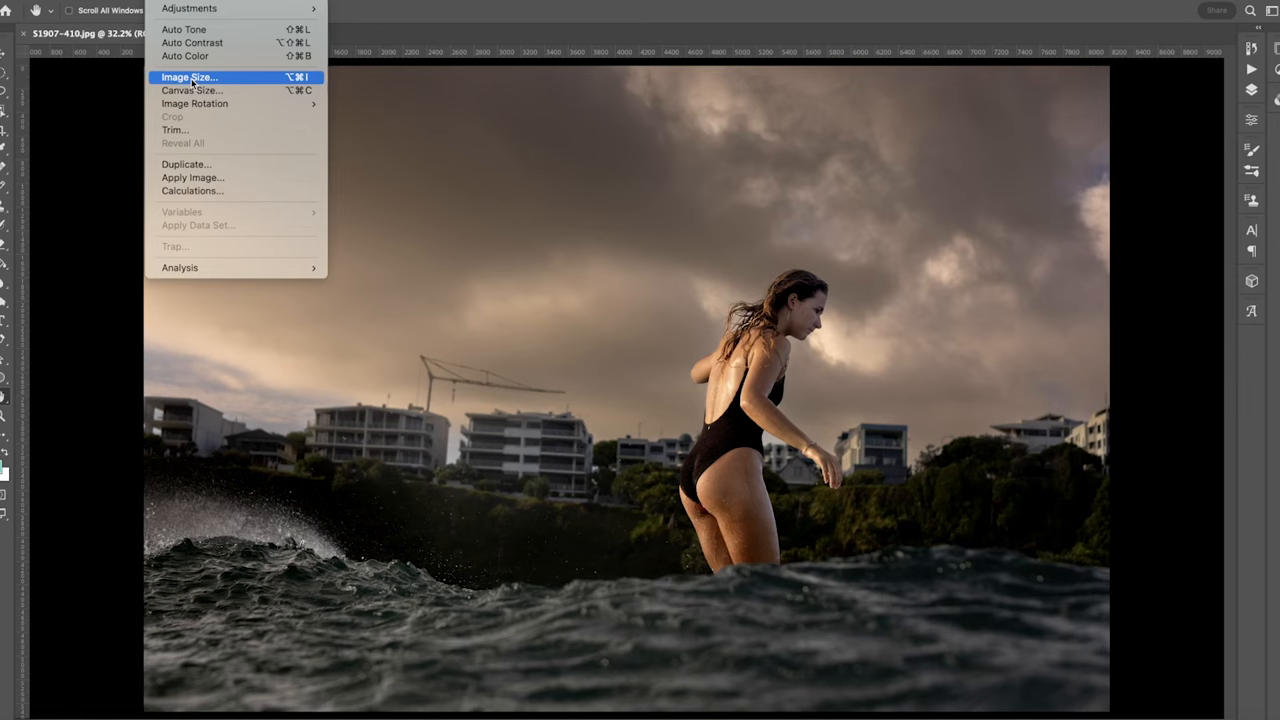
# - Upscale the photo to 30 × 20 inches at 300 ppi (9000 × 6003 px) and fit it on screen
pyautogui.click(188, 76)
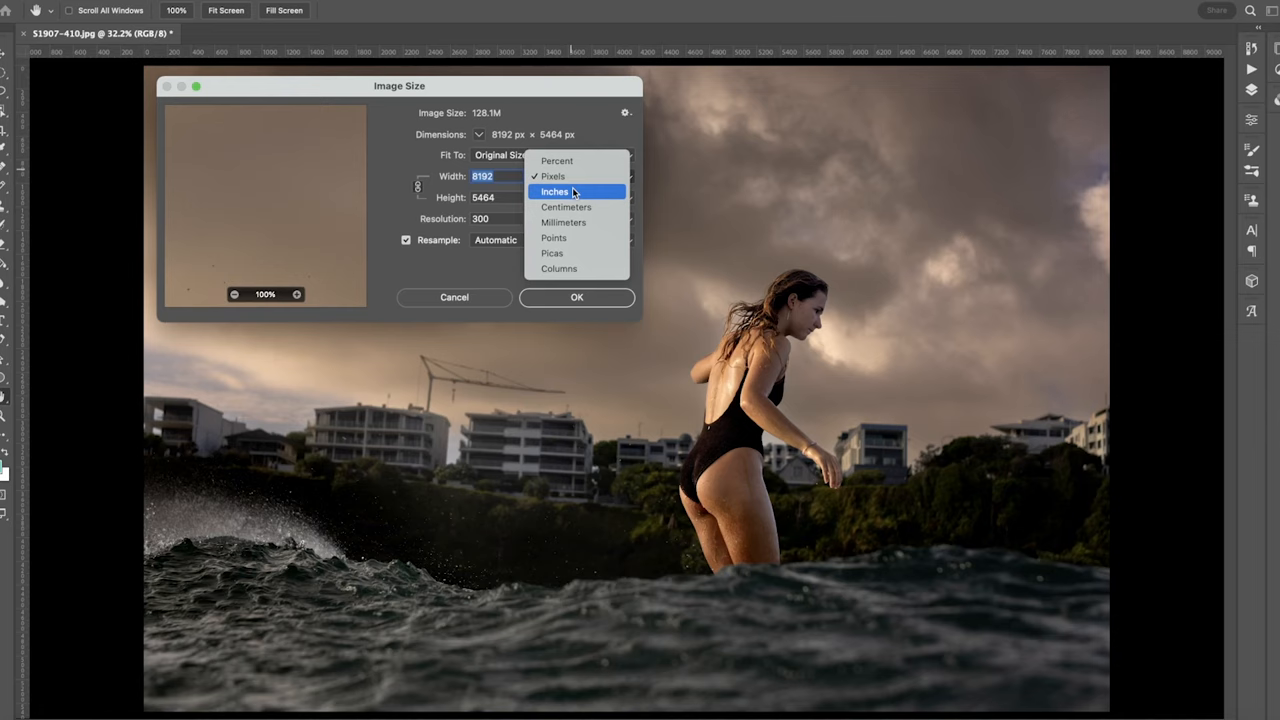
pyautogui.click(554, 192)
pyautogui.write('3')
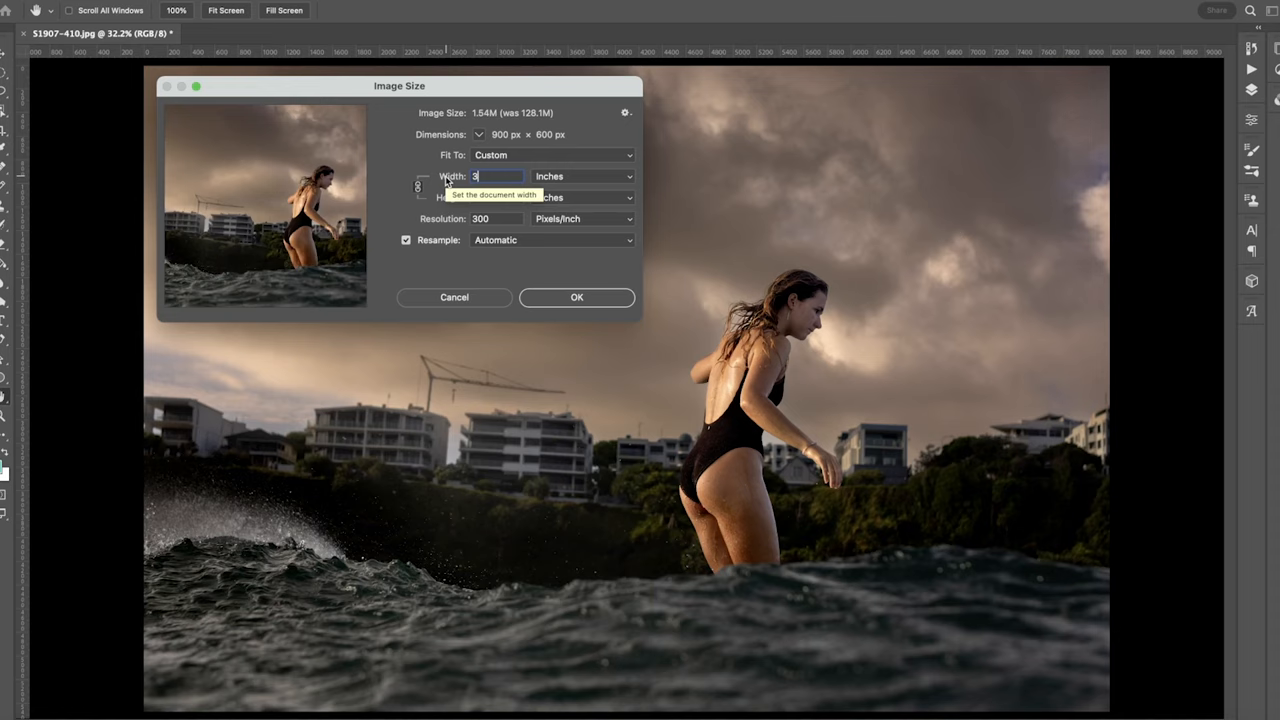
pyautogui.write('0')
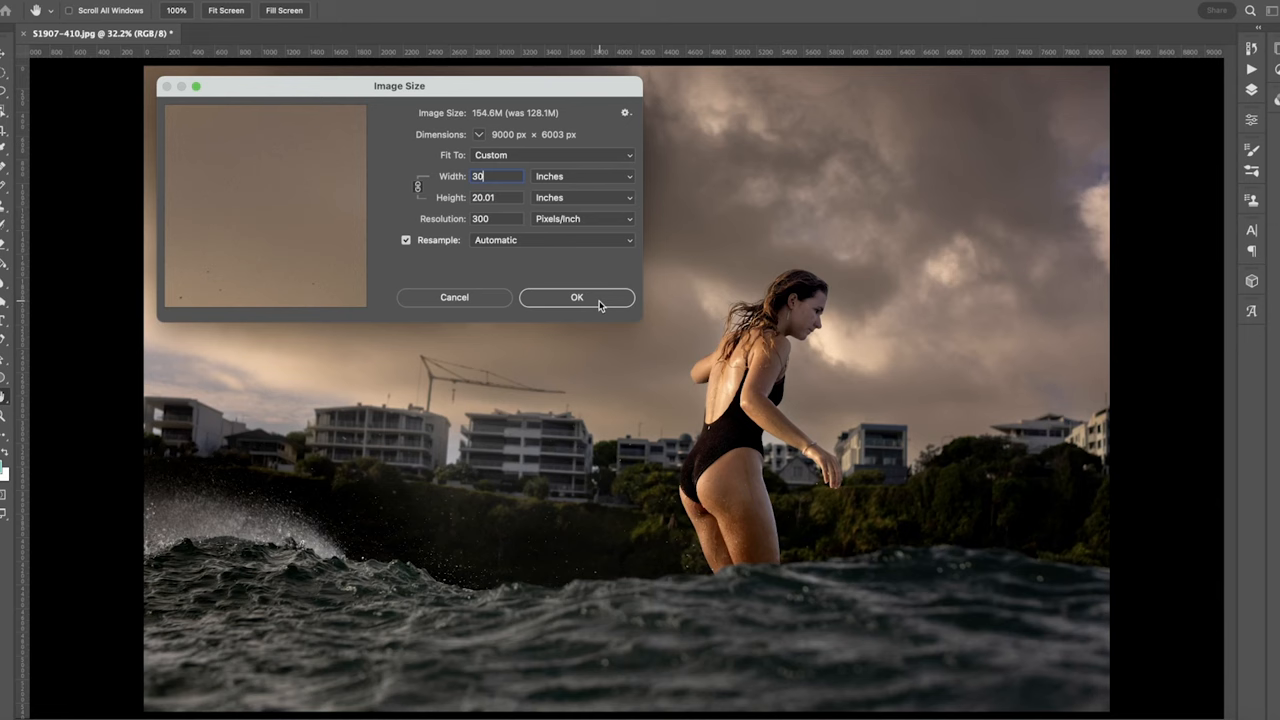
pyautogui.click(576, 296)
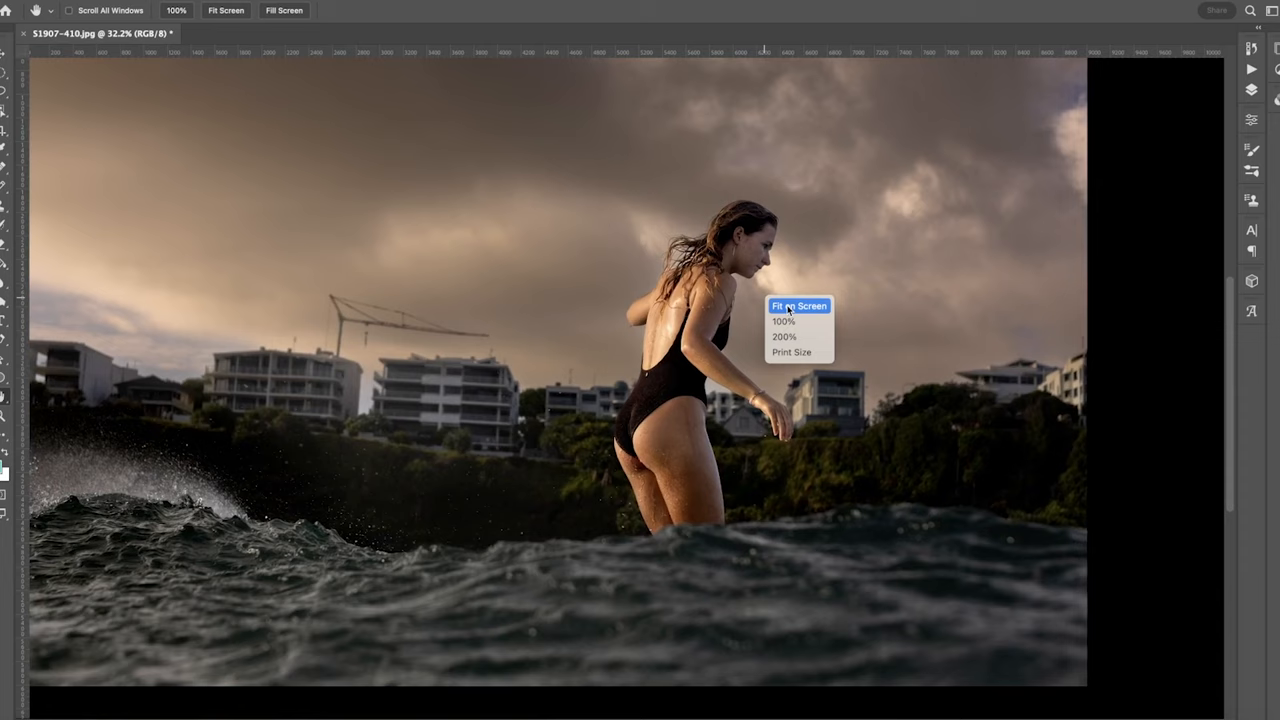
pyautogui.click(800, 306)
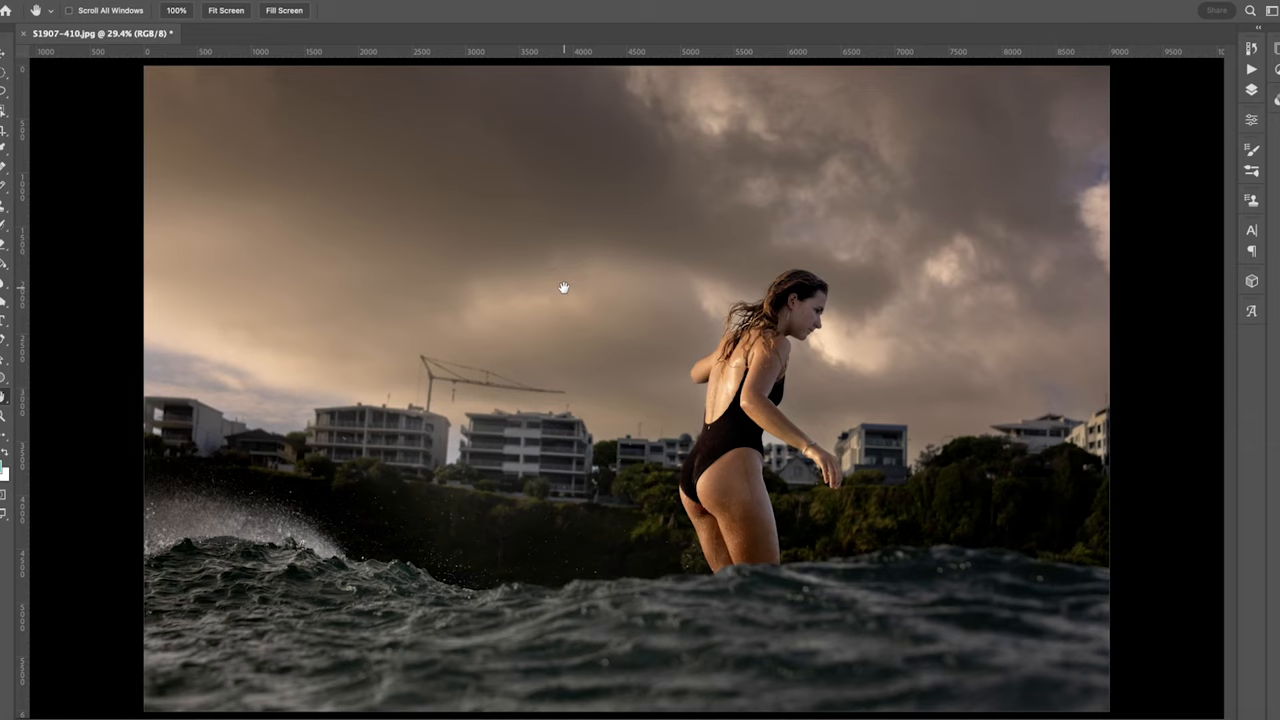